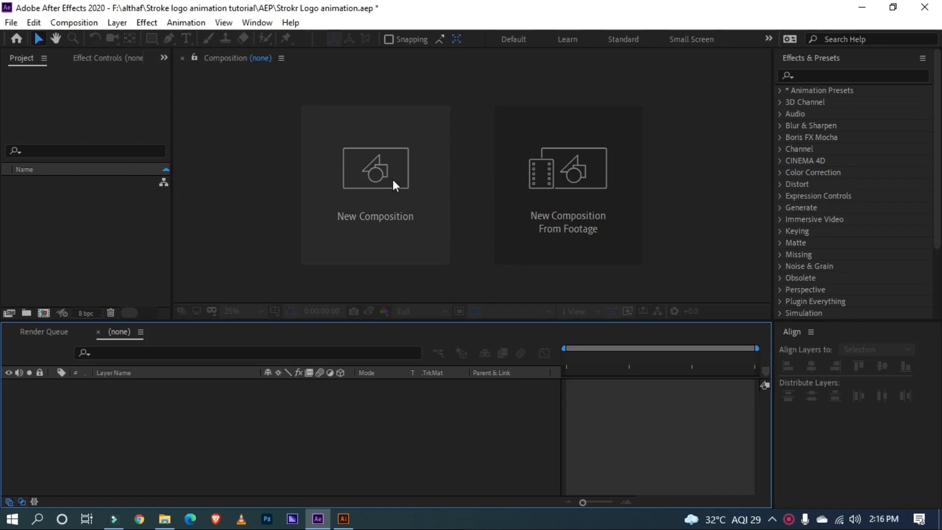
Create the 'Main comp' composition at full resolution with a black (#000000) background
click(375, 168)
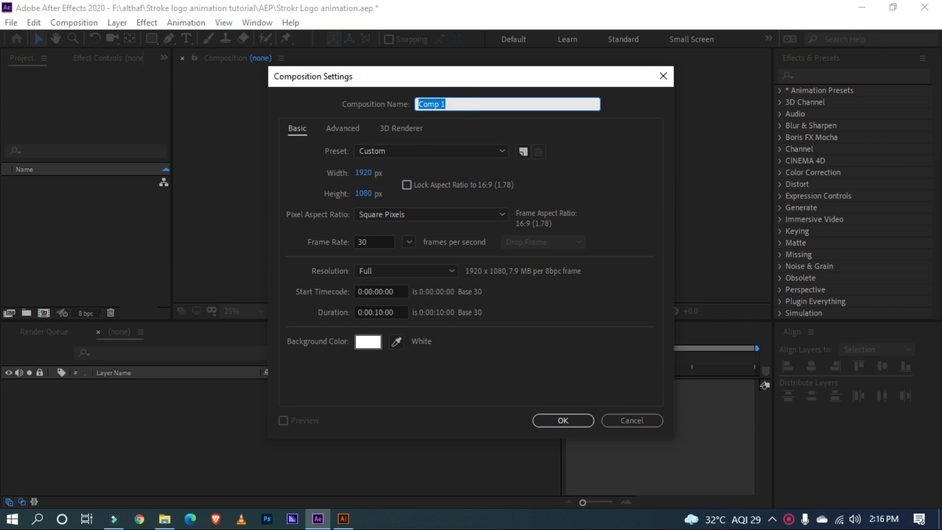
text(Main comp)
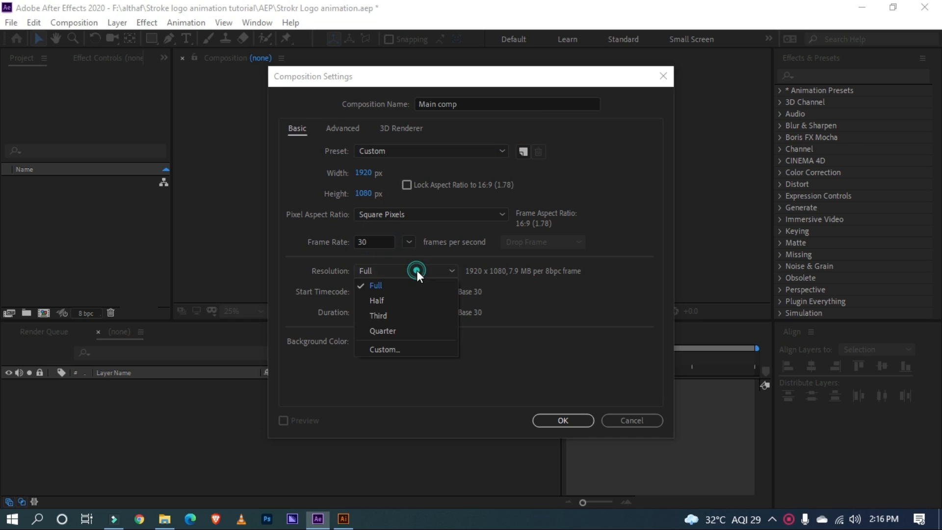
click(374, 285)
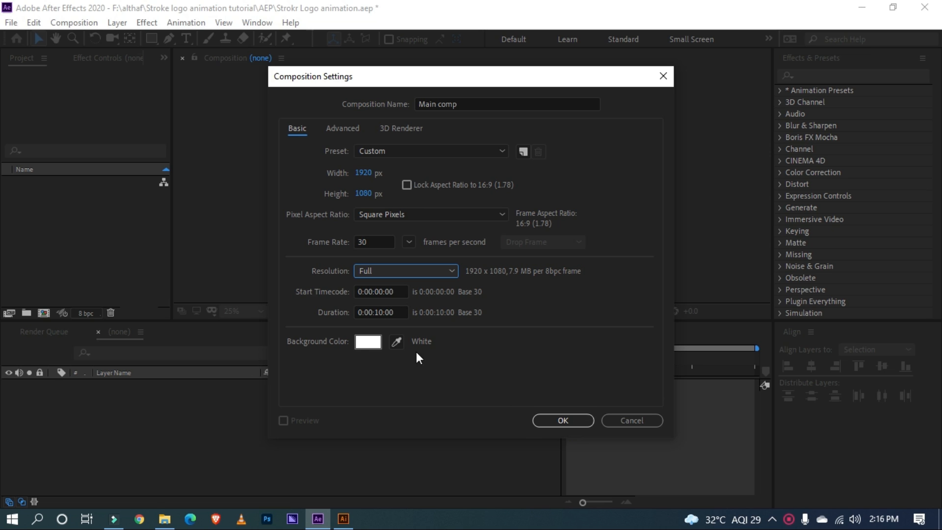
click(367, 341)
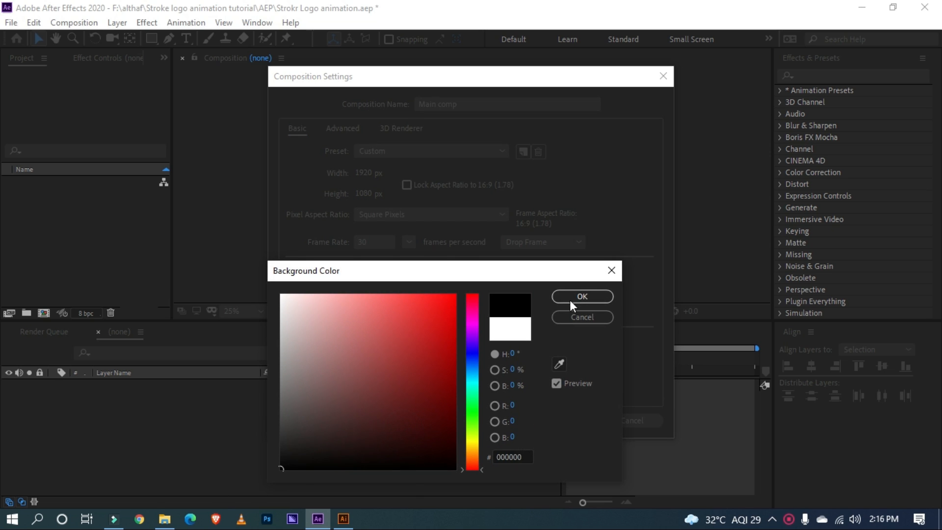
click(580, 296)
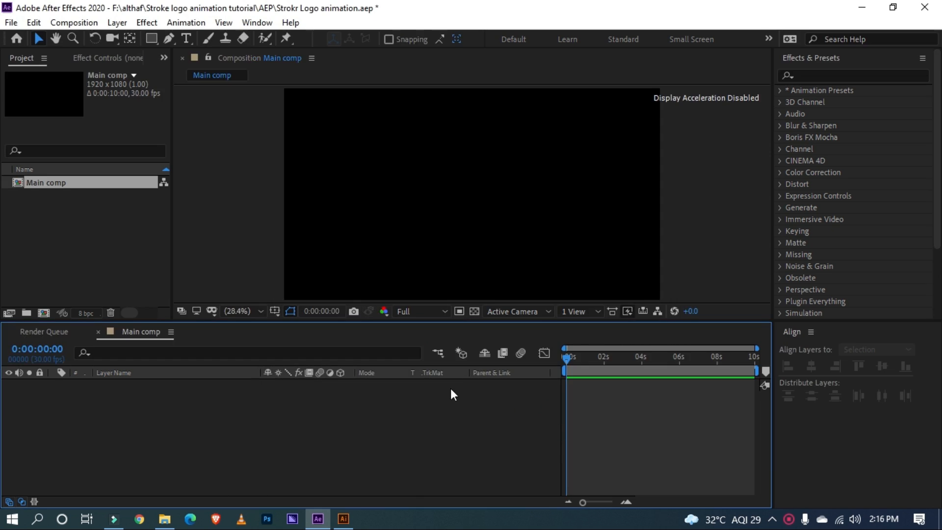
mouse_move(253, 40)
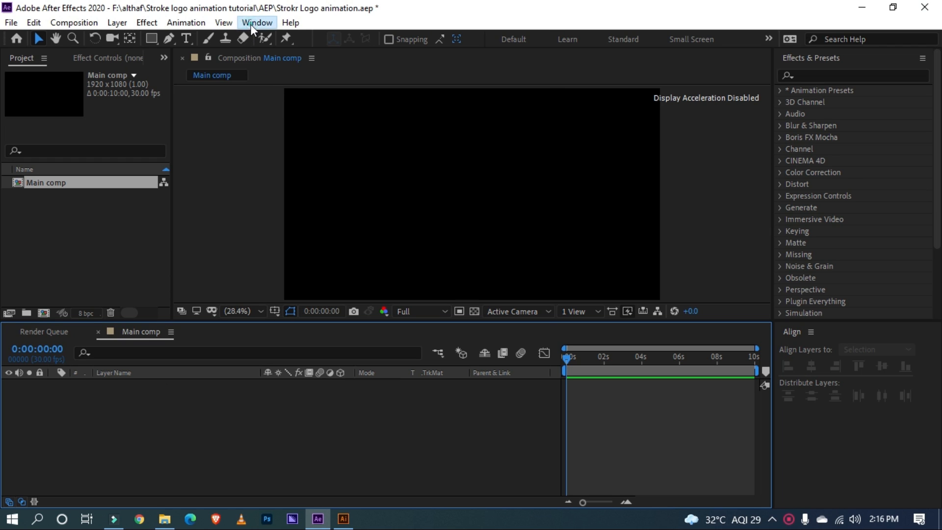
click(257, 22)
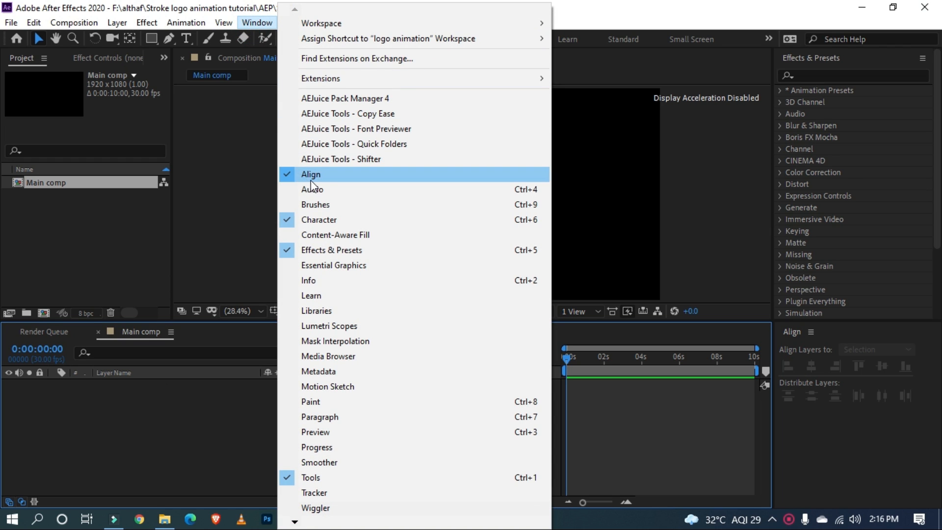
mouse_move(331, 250)
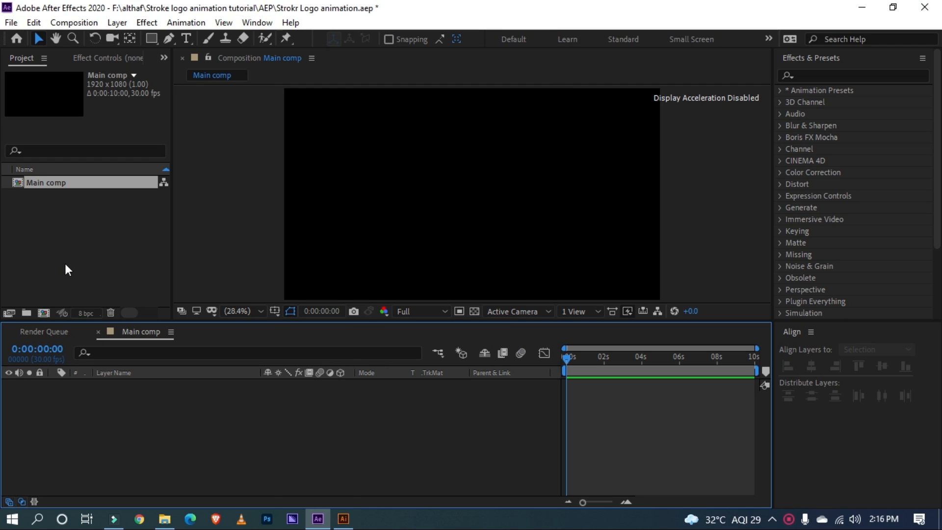
mouse_move(58, 252)
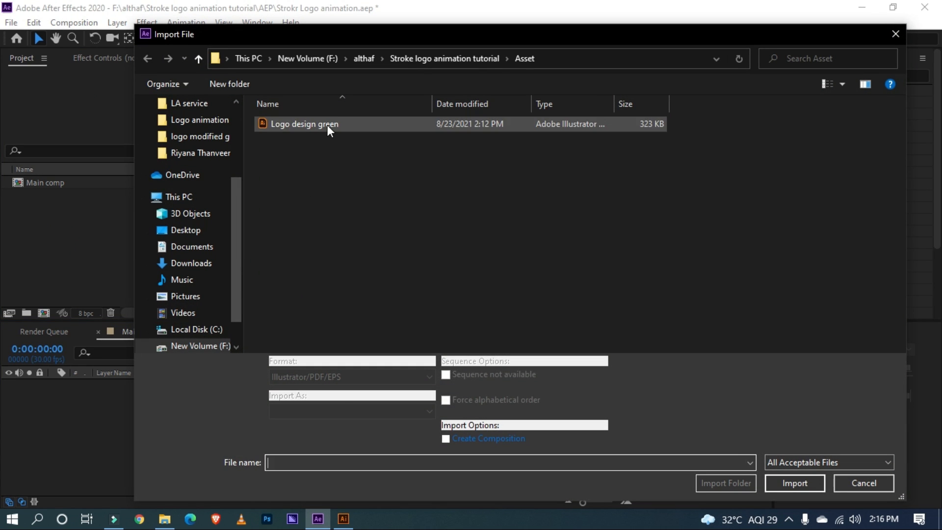
Import 'Logo design green' as a composition, preview it, and briefly check it in Illustrator
click(351, 411)
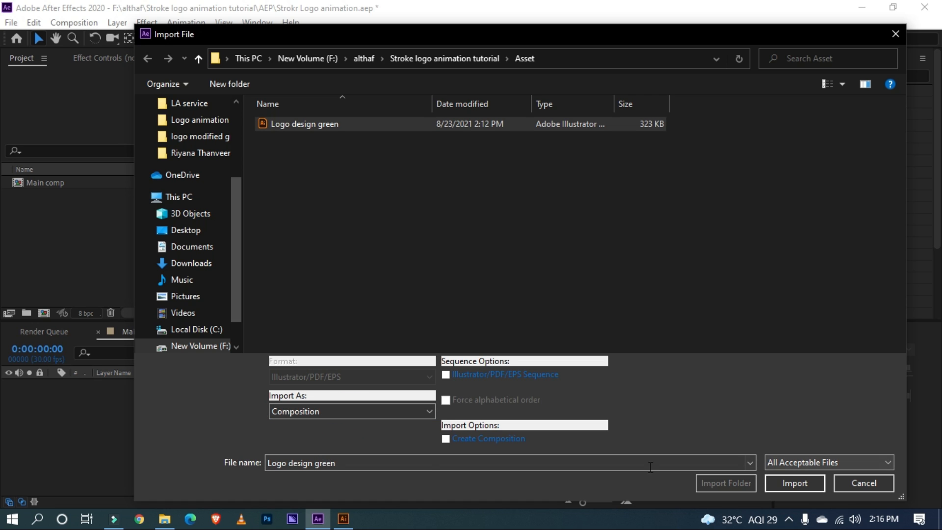
click(793, 482)
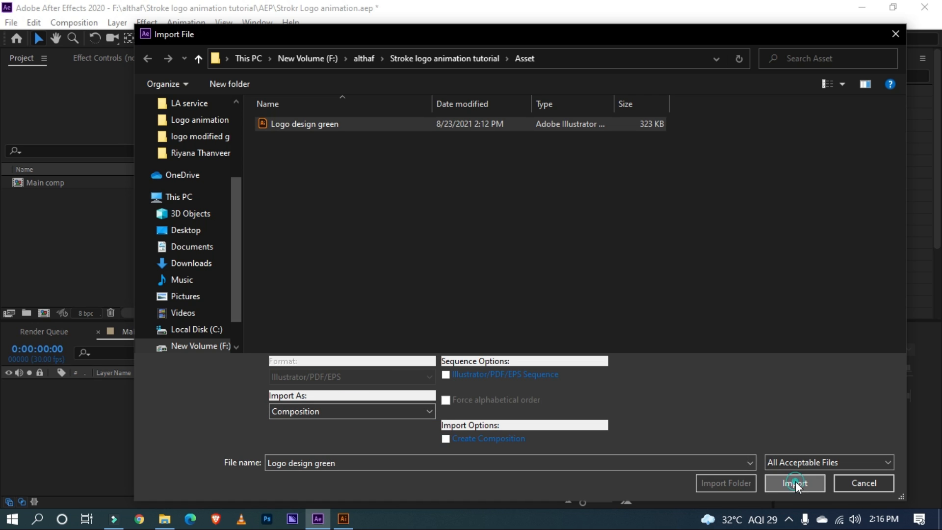
click(794, 483)
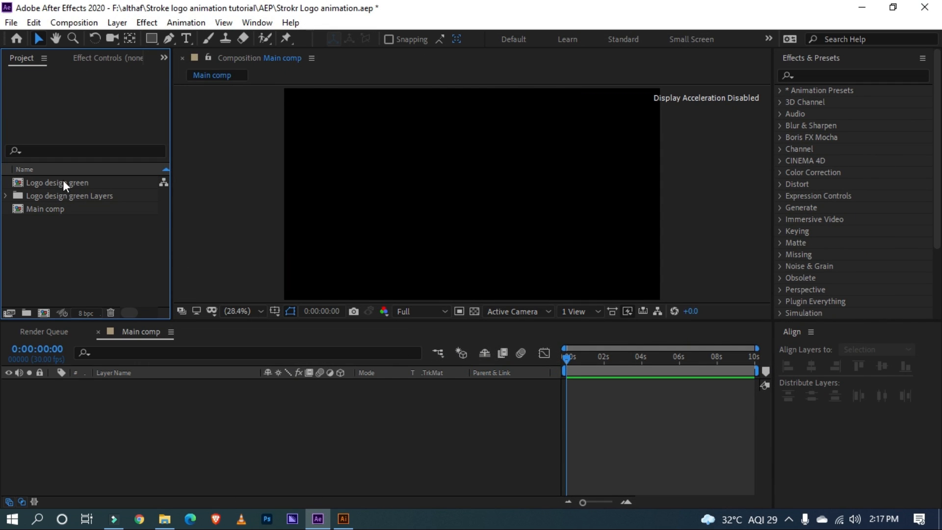
click(58, 182)
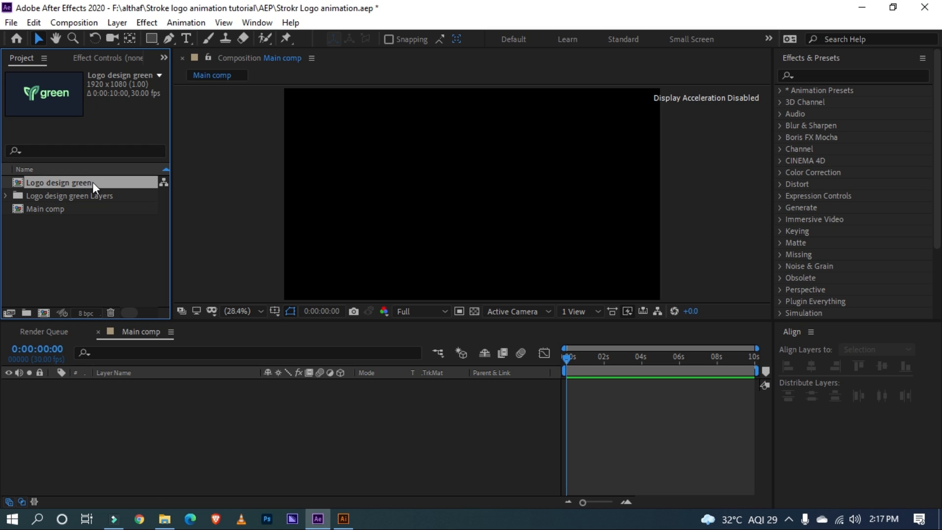
mouse_move(288, 500)
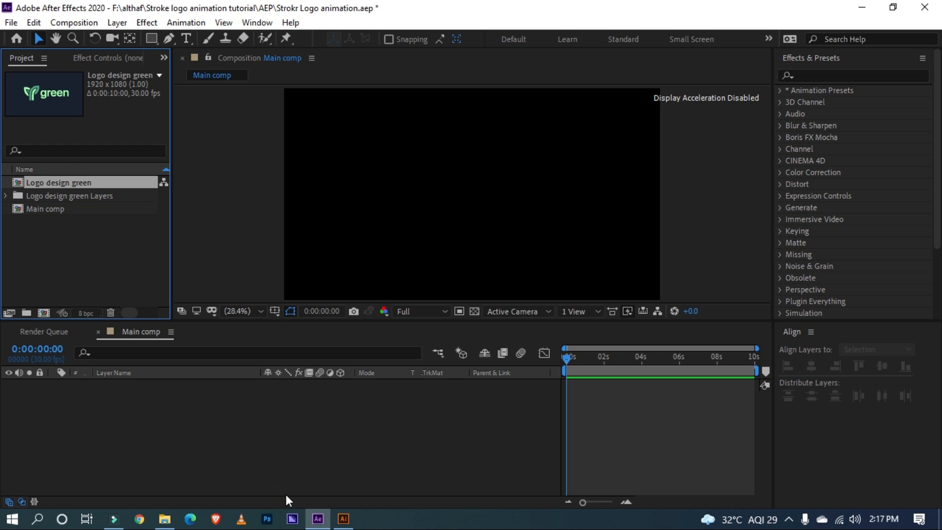
click(343, 519)
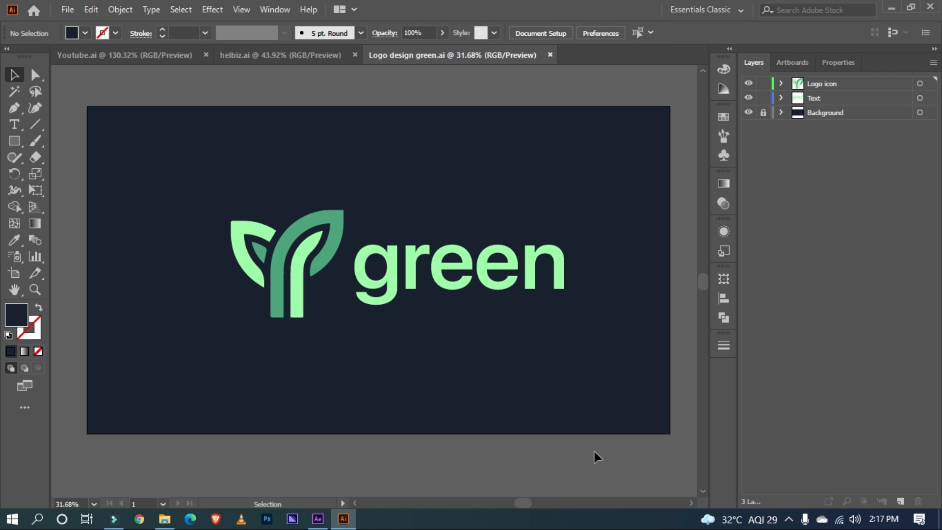
mouse_move(816, 65)
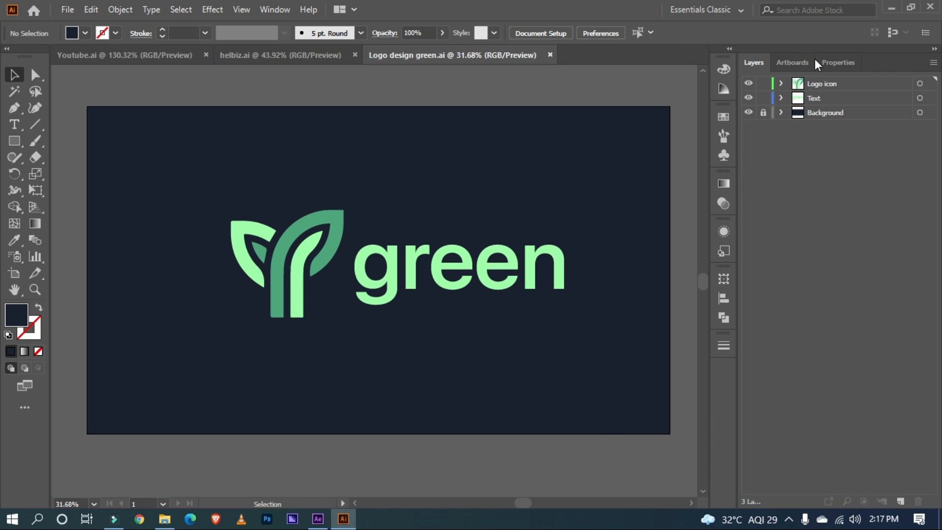
click(318, 519)
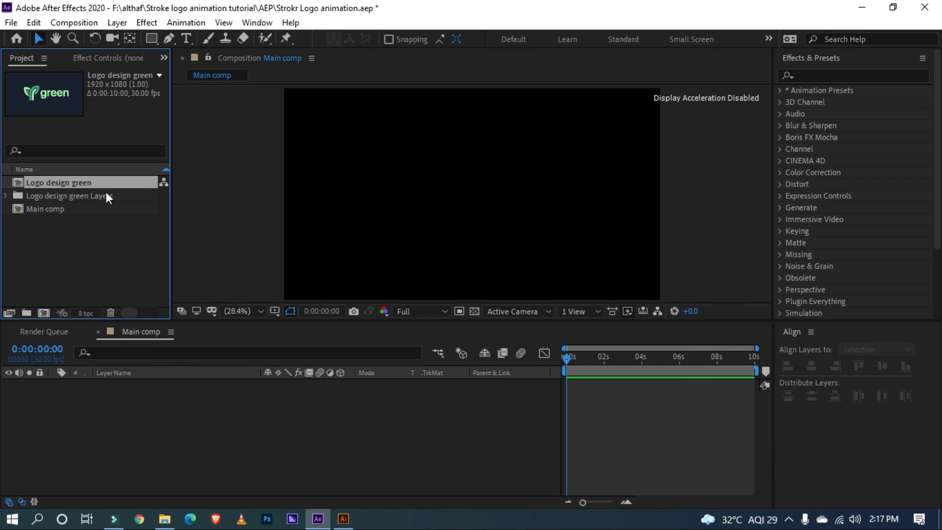
Open Logo design green and pre-compose Logo icon into 'Logo main', moving all attributes
double_click(58, 182)
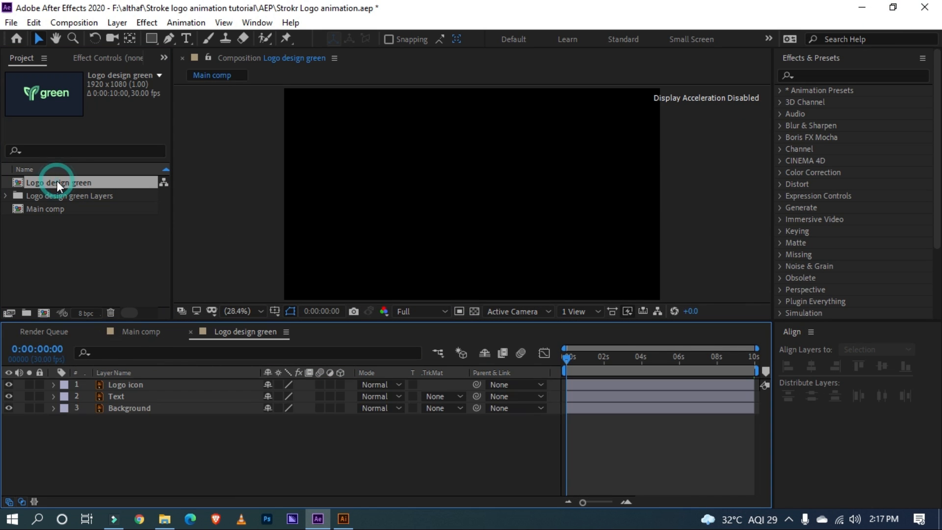
double_click(58, 182)
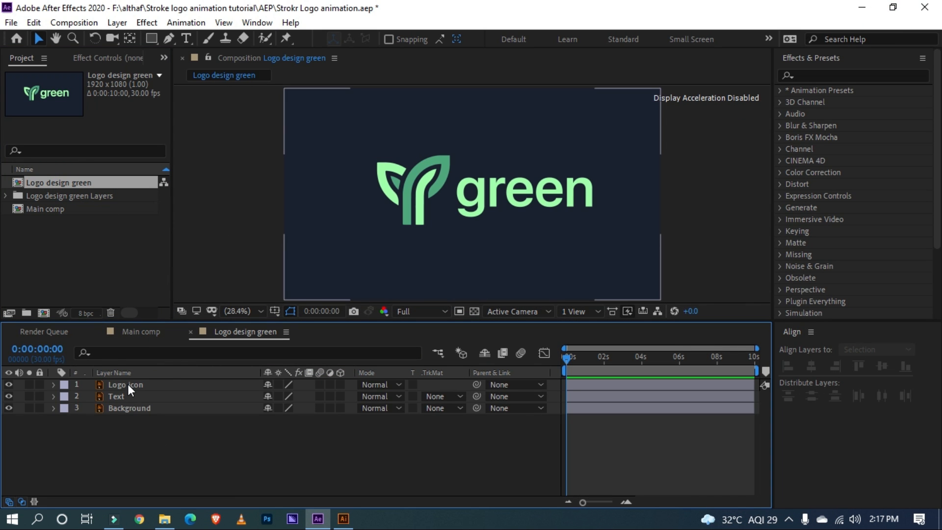
click(129, 407)
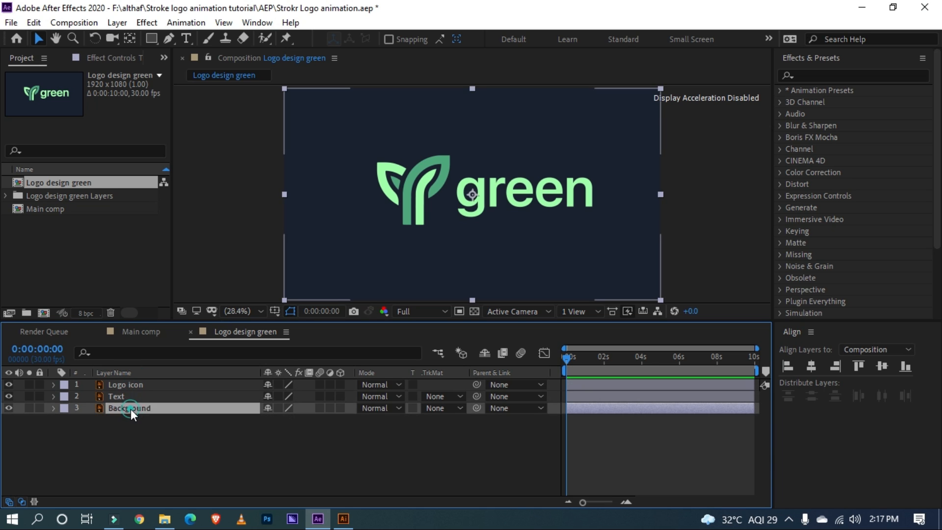
click(126, 385)
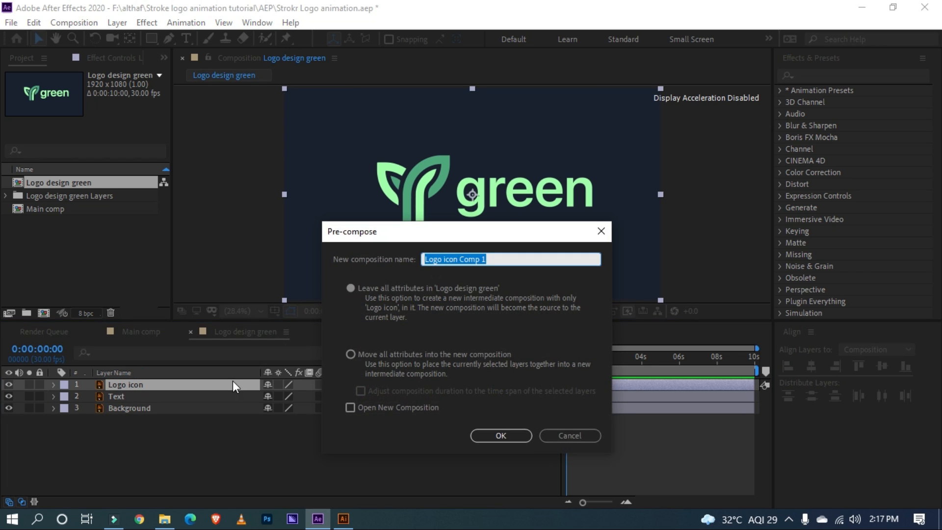
text(Logo main)
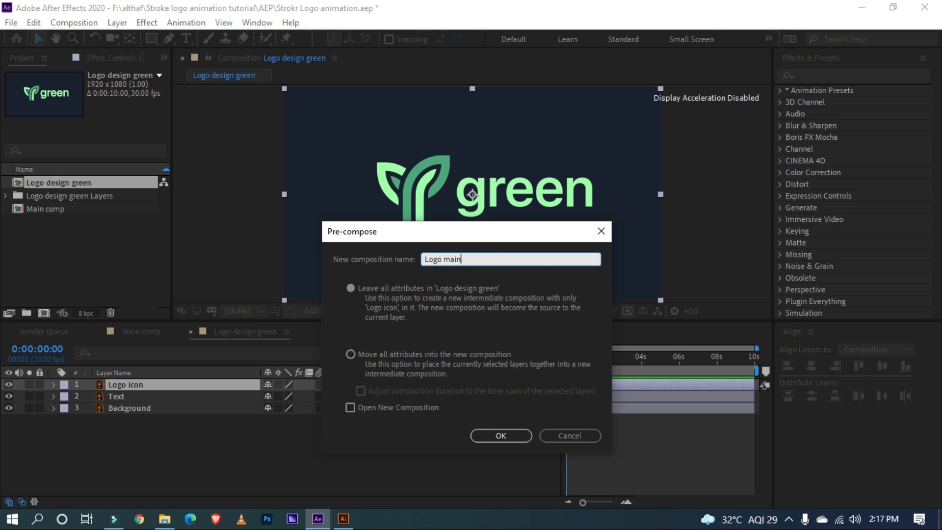
click(350, 353)
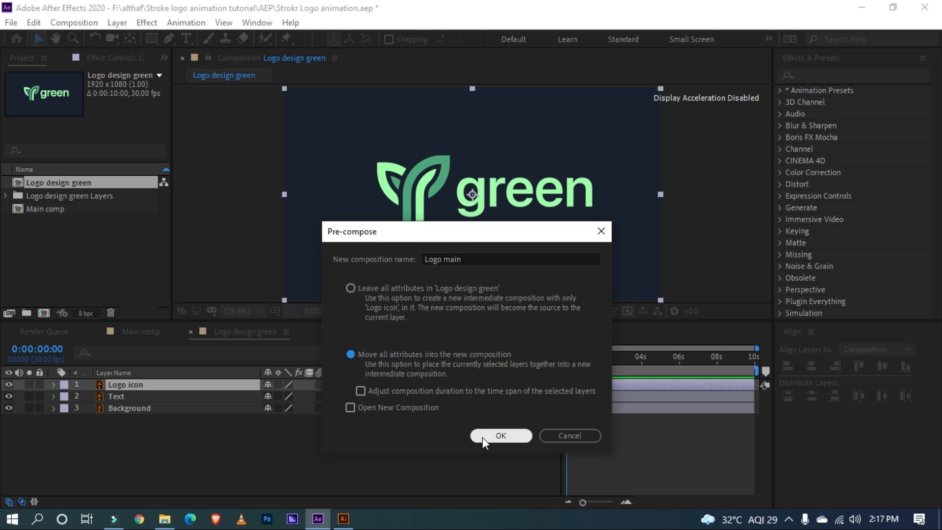
mouse_move(492, 443)
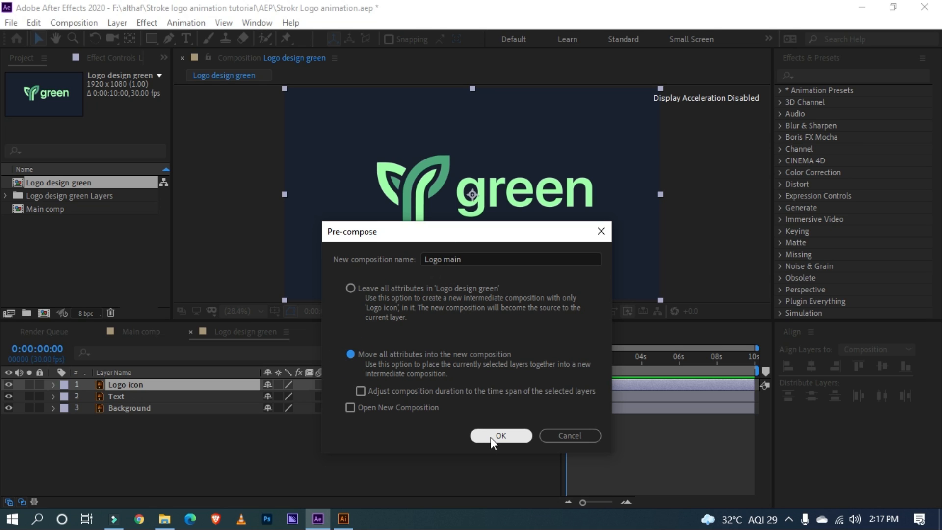
click(500, 435)
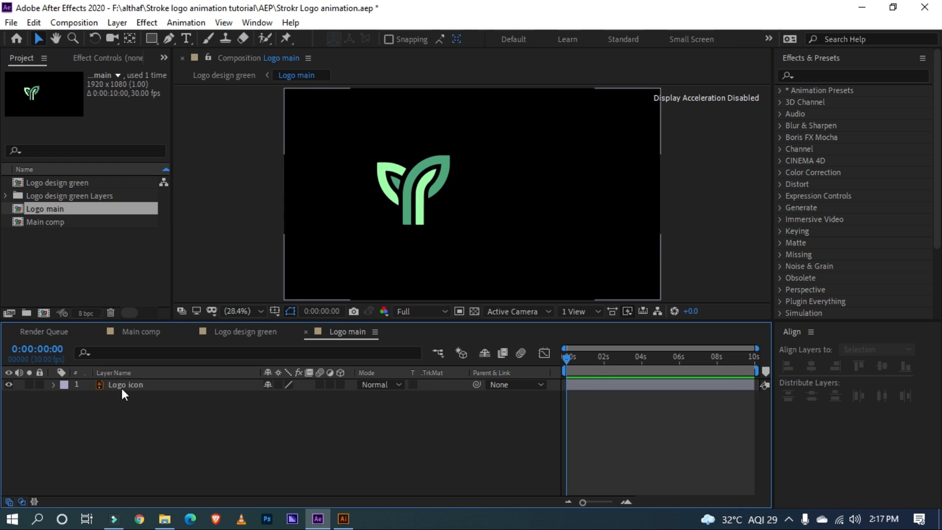
Add a Position keyframe to Logo icon at about two seconds, then return to 0:00
click(125, 384)
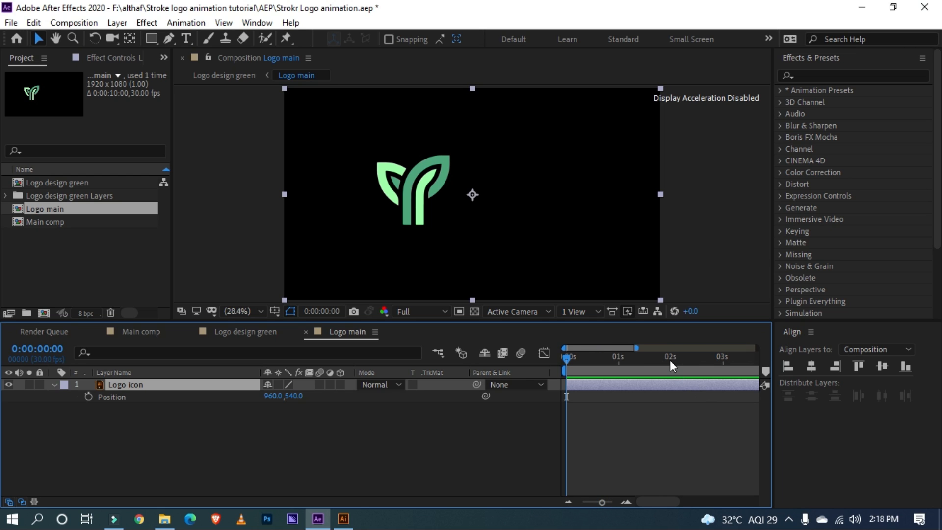
click(668, 355)
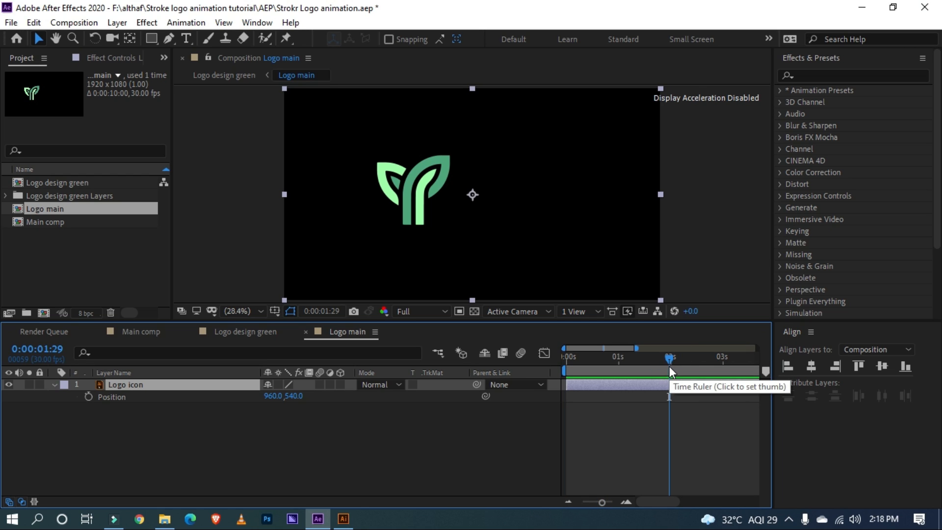
click(89, 396)
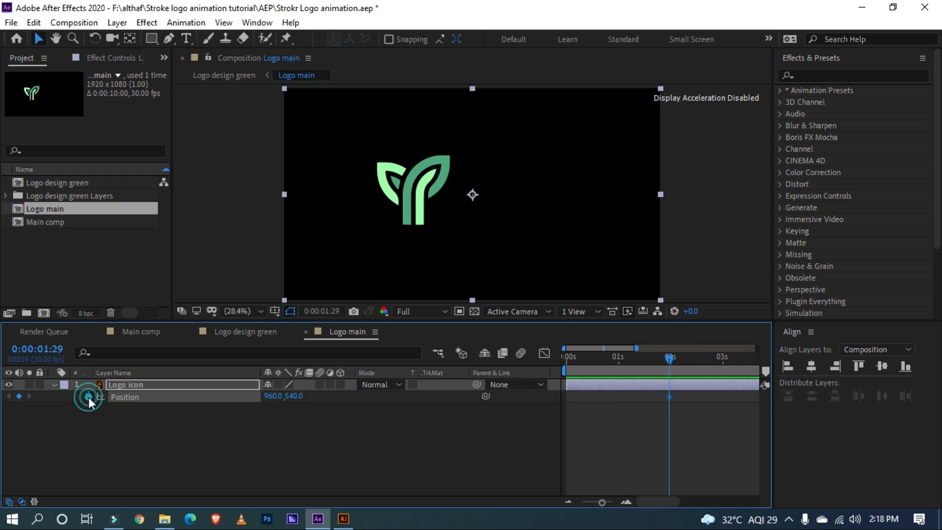
mouse_move(624, 361)
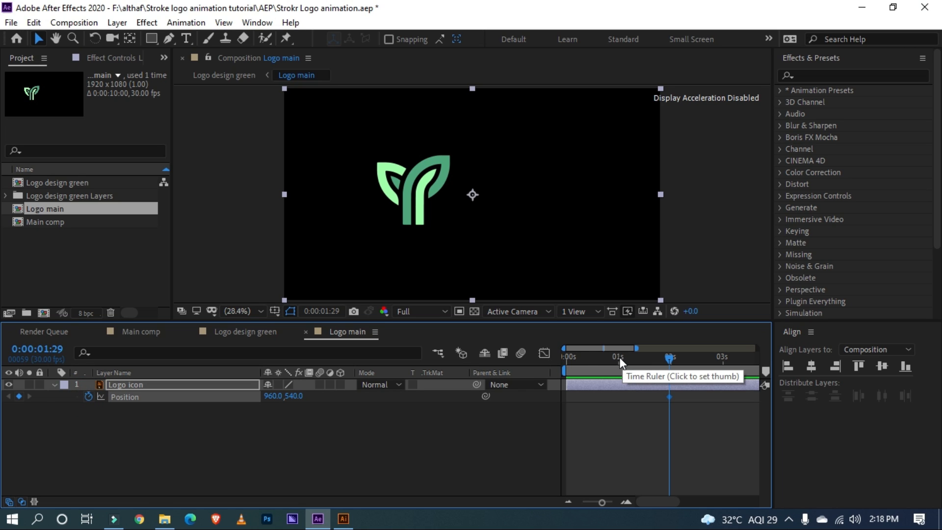
mouse_move(640, 365)
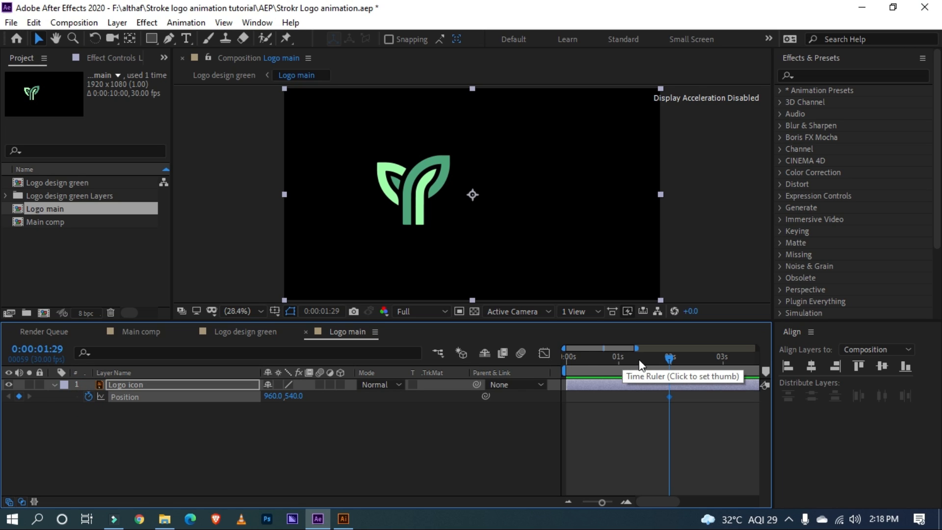
click(635, 356)
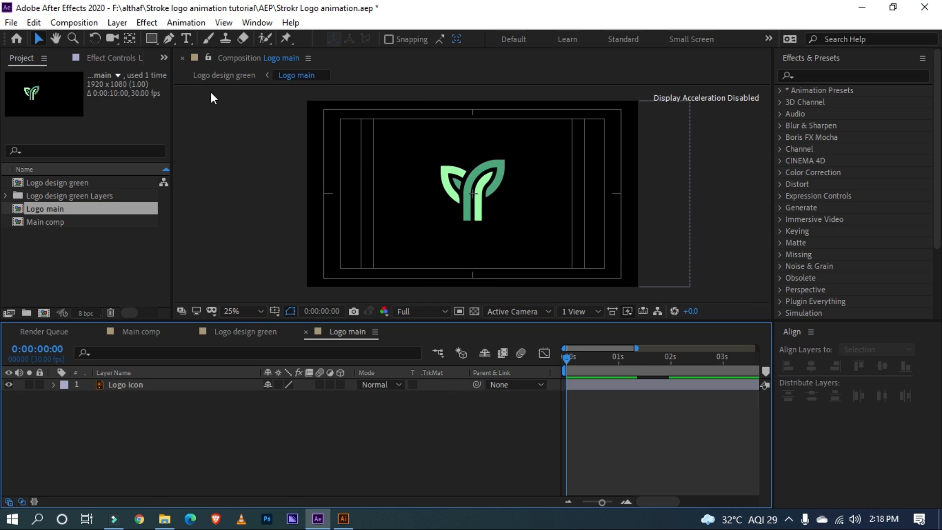
Set the Pen tool to no fill with a 48 px stroke
click(169, 38)
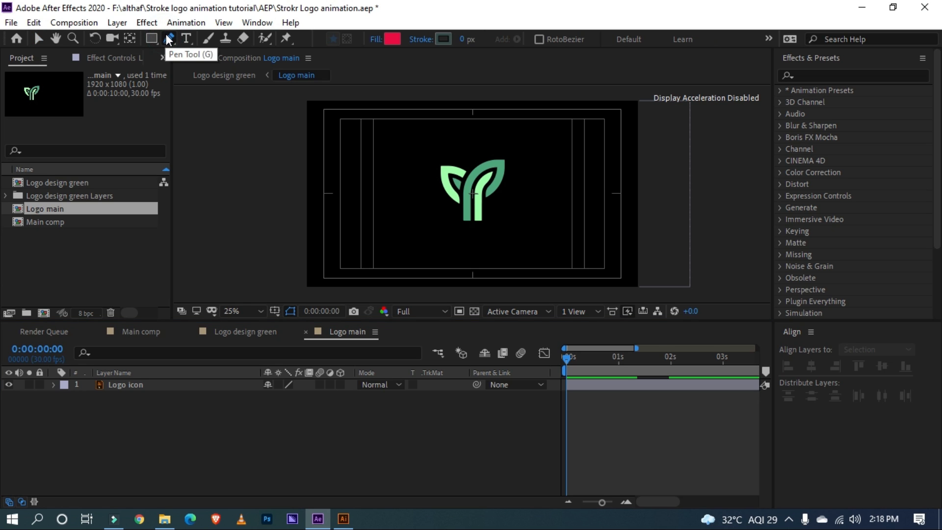
click(375, 39)
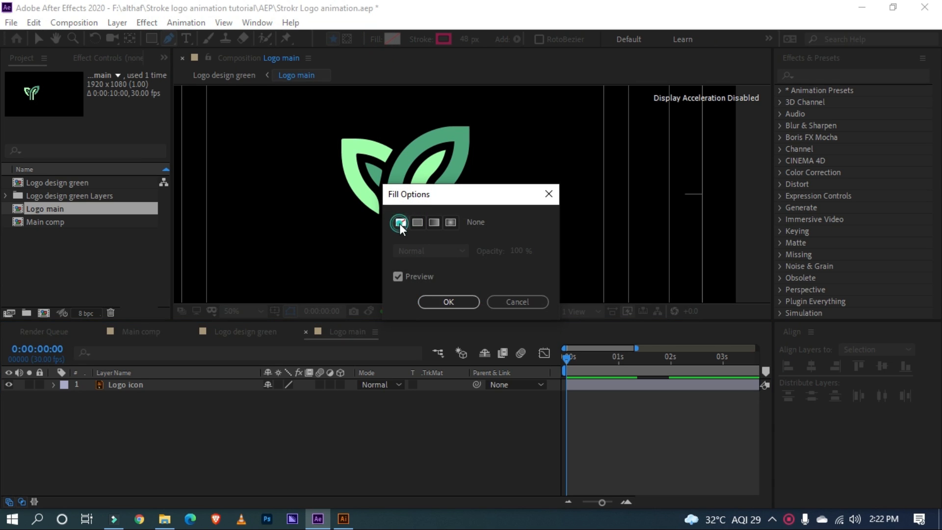
click(447, 301)
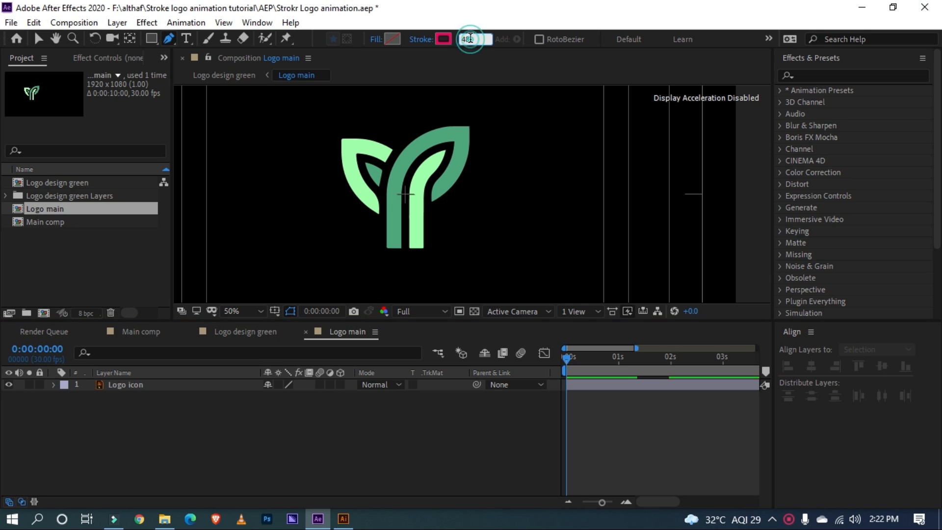
click(126, 385)
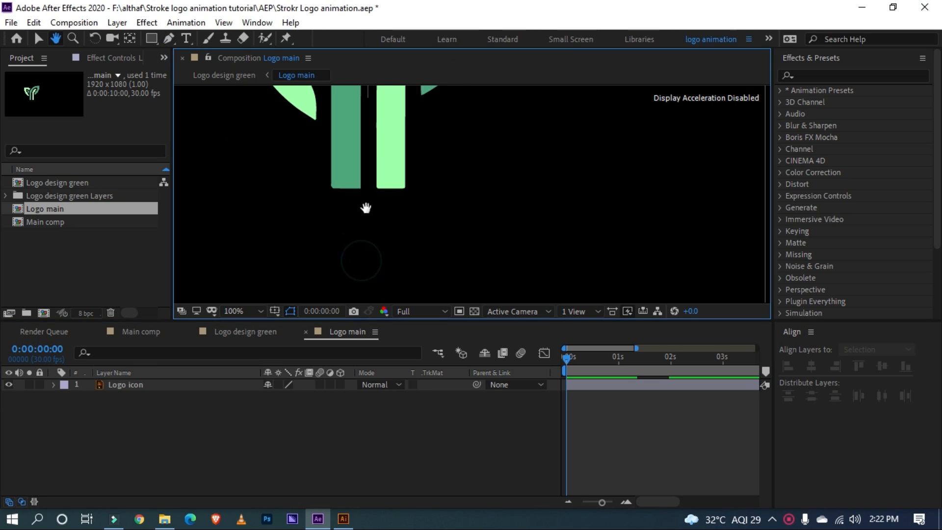
Trace the left stem, right stem and left leaf as stroke paths on one shape layer
click(168, 39)
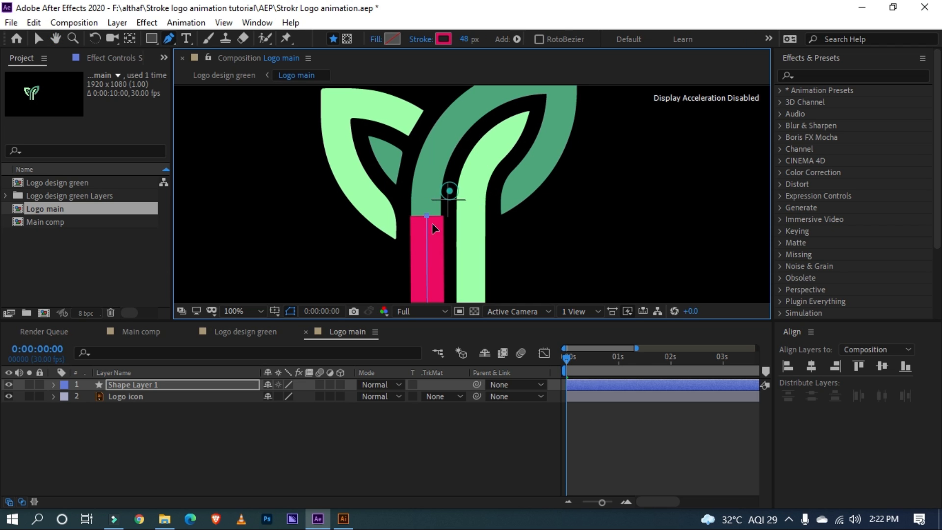
click(233, 311)
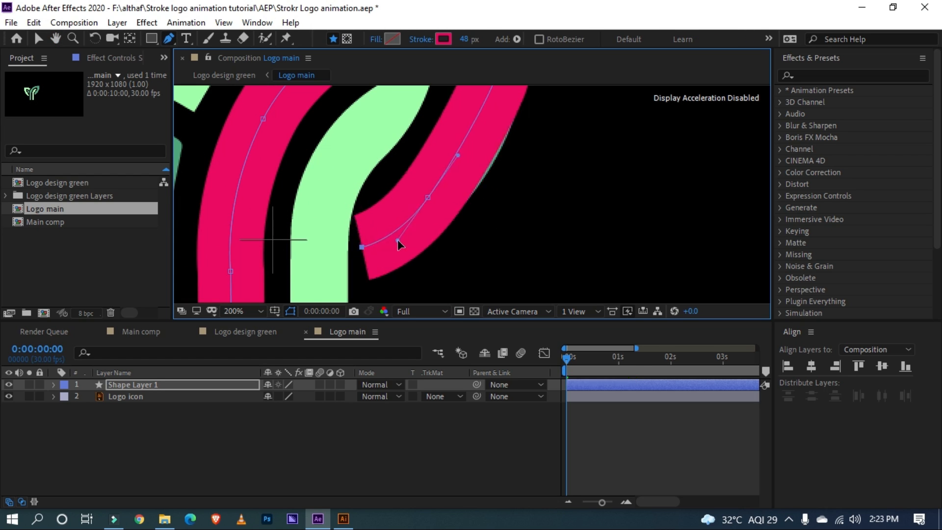
click(233, 310)
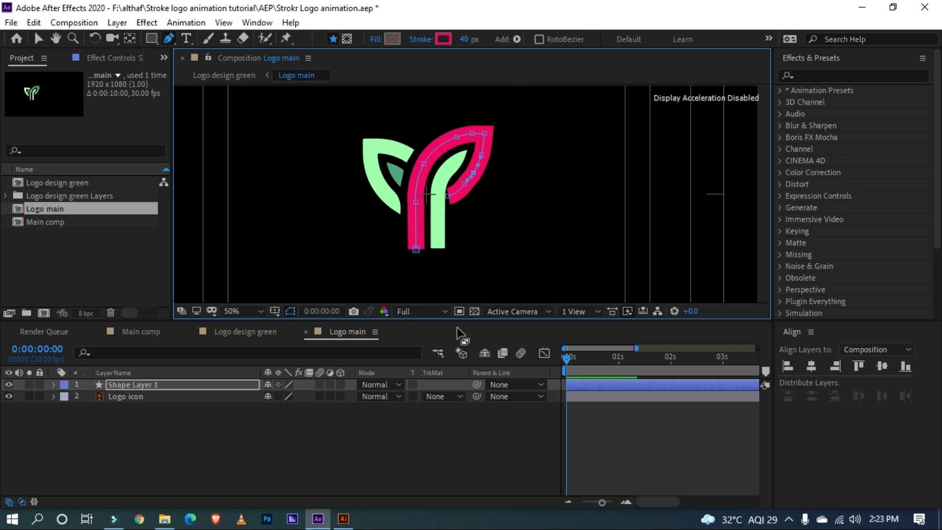
click(67, 392)
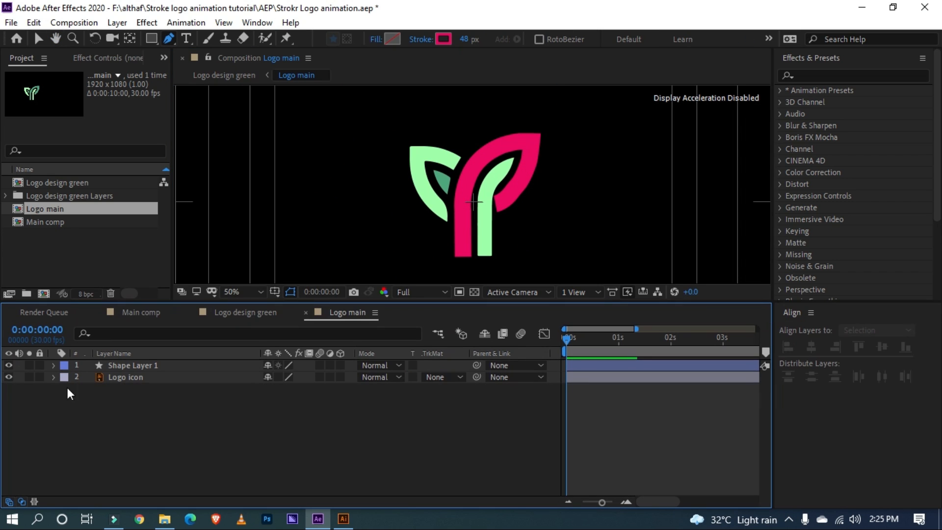
click(132, 364)
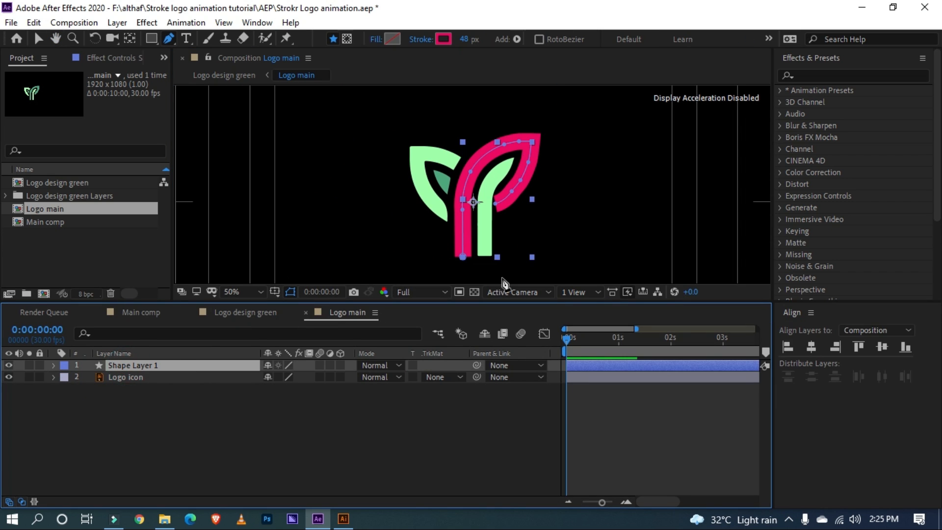
click(234, 292)
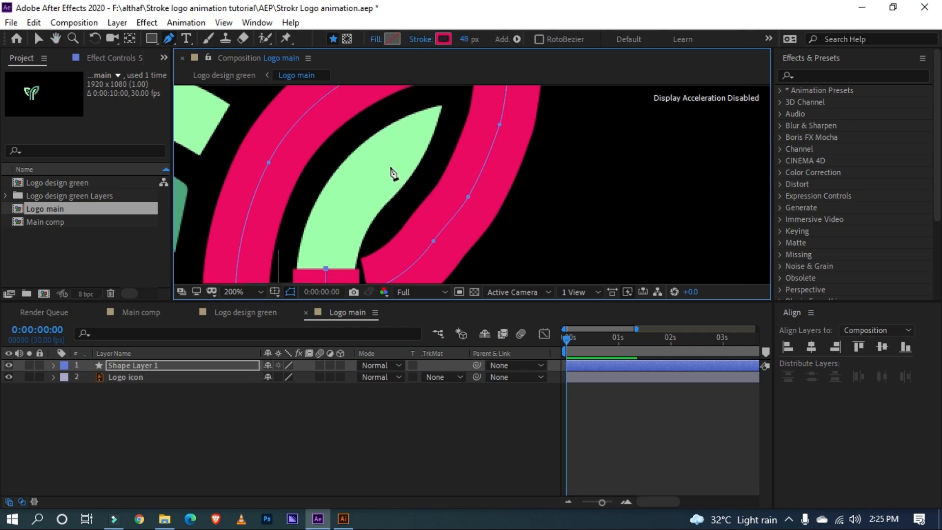
click(233, 291)
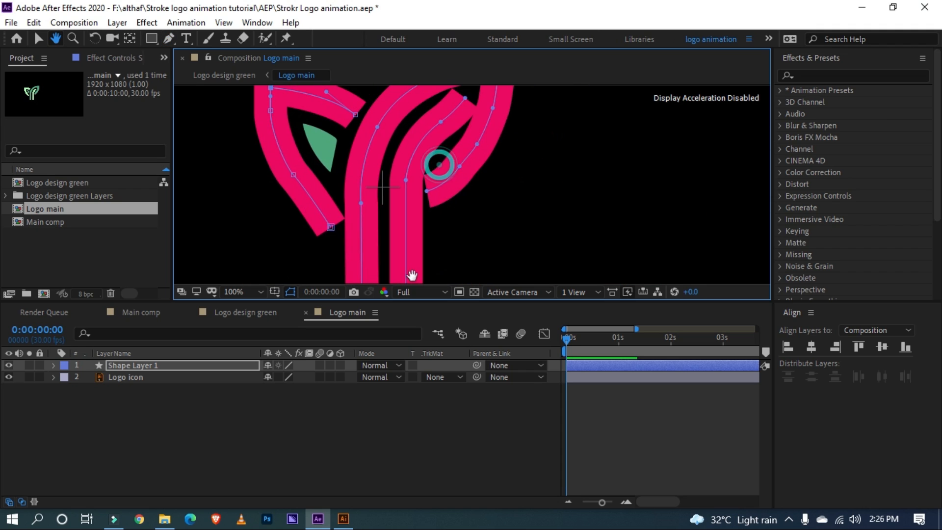
click(169, 38)
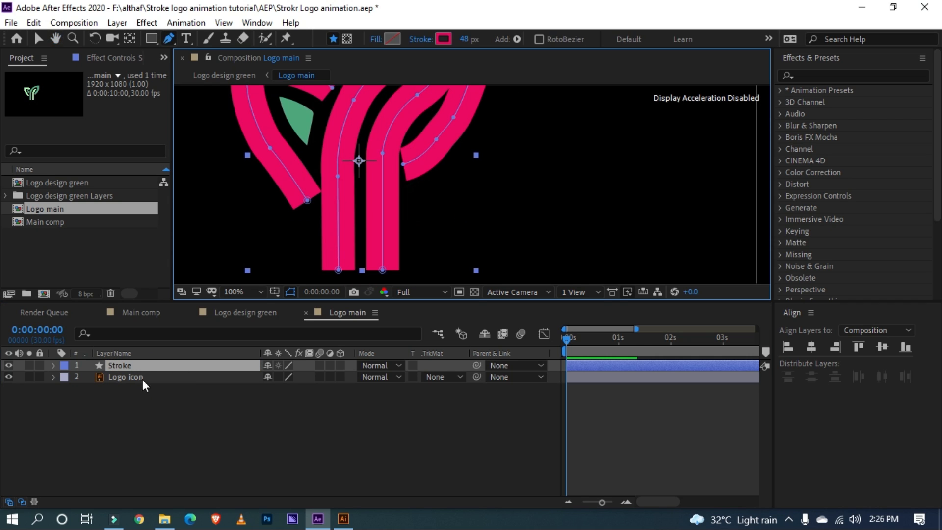
Duplicate Logo icon with Ctrl+D and select the Stroke layer
key(ctrl+d)
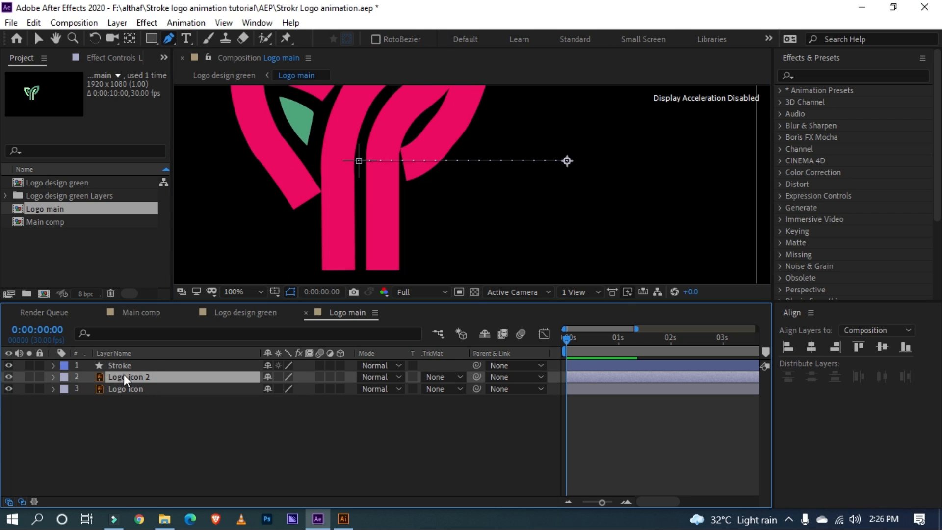
mouse_move(126, 386)
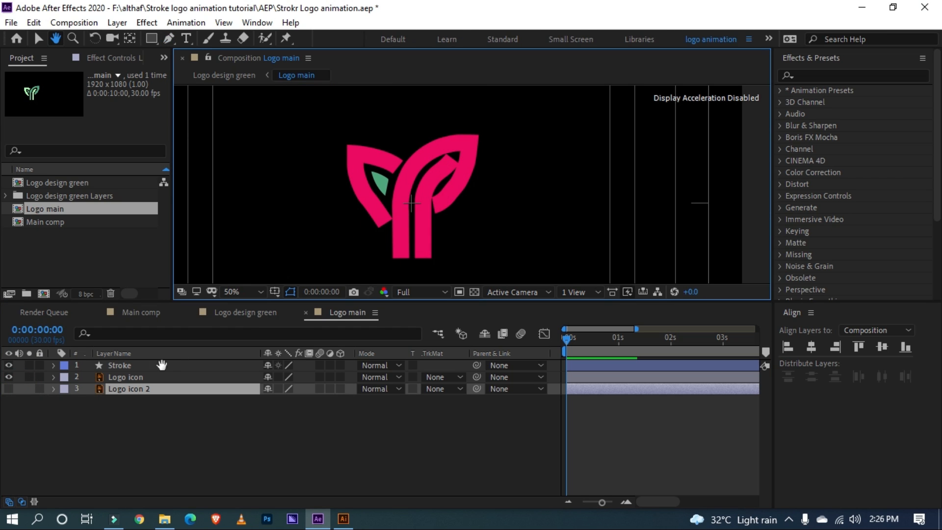
click(53, 364)
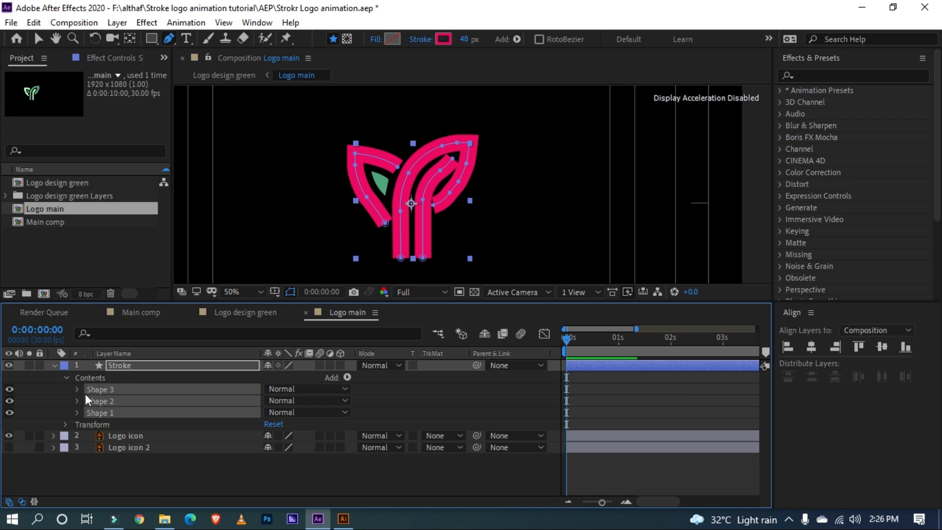
Add Trim Paths to the Stroke shapes and keyframe End from 0% to 100% at 20 frames
click(347, 377)
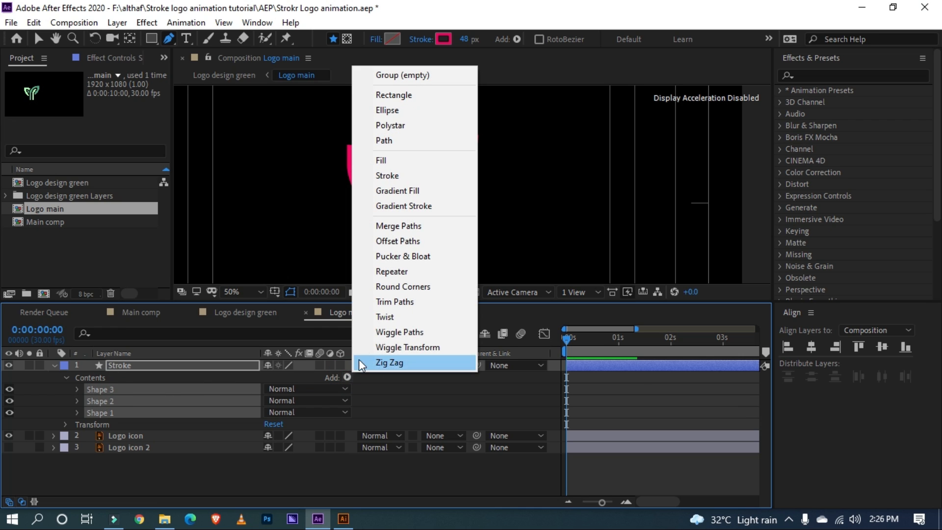
click(394, 302)
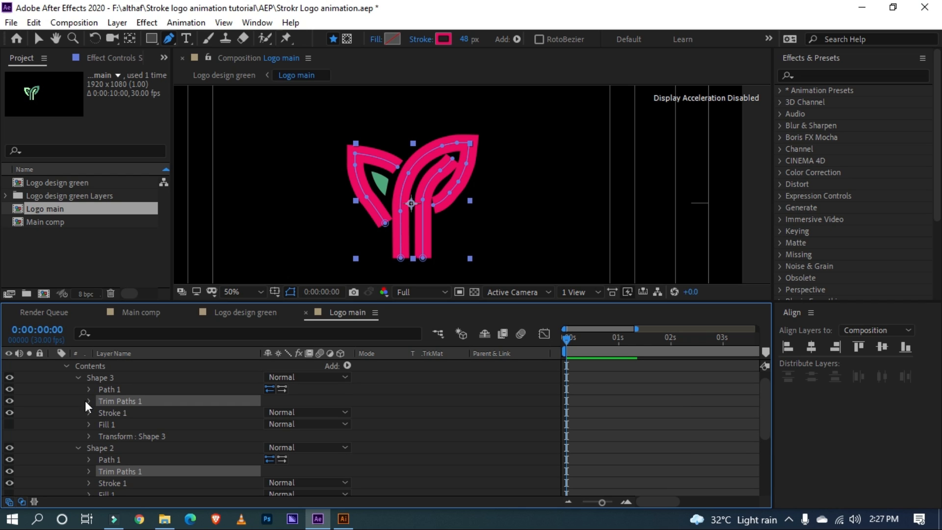
click(88, 400)
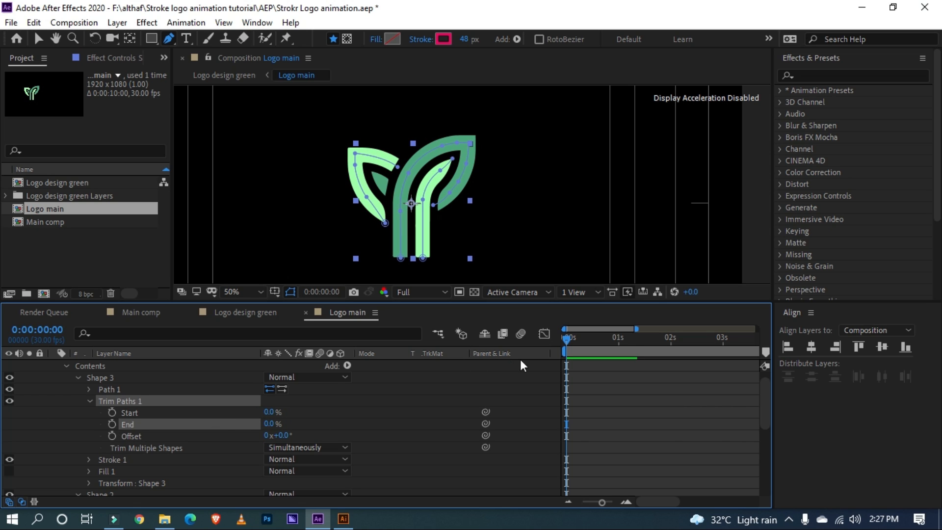
mouse_move(556, 346)
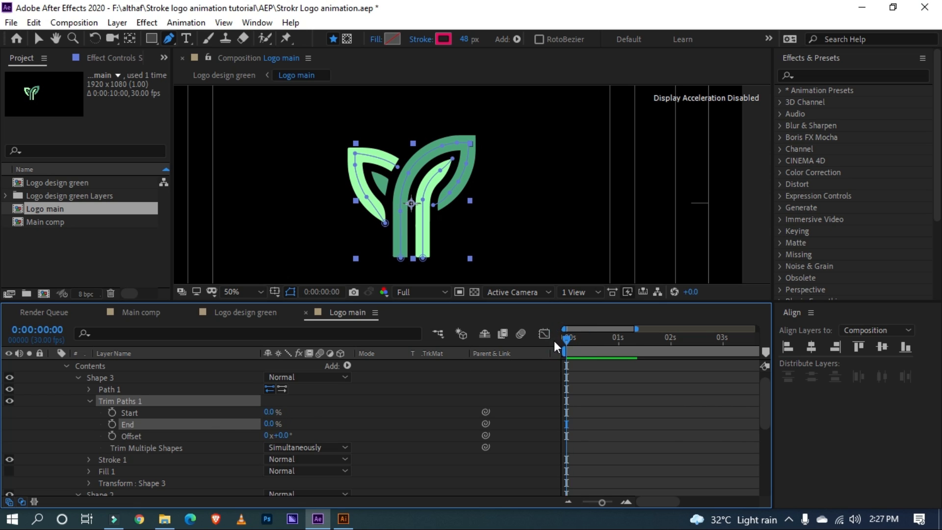
click(112, 423)
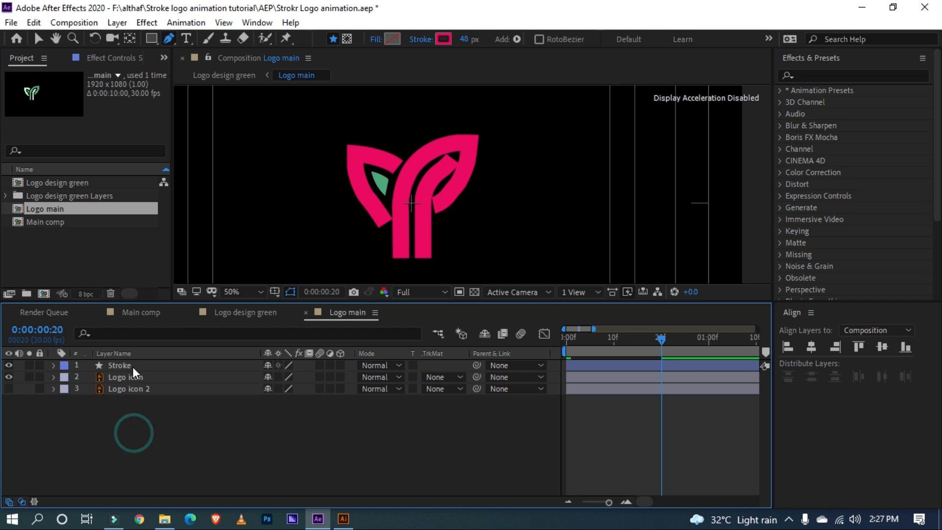
Ease the End keyframes in the Graph Editor's speed graph, slowing into the final keyframe
click(53, 364)
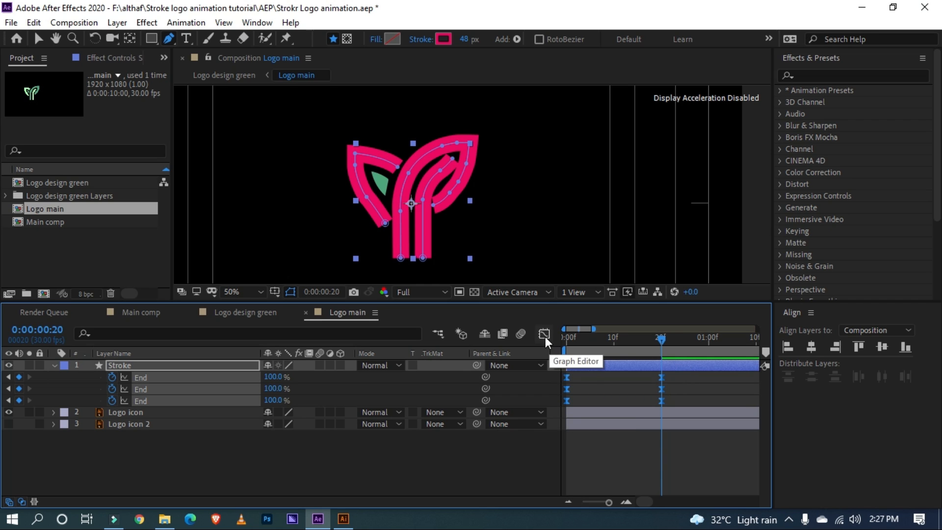
click(543, 333)
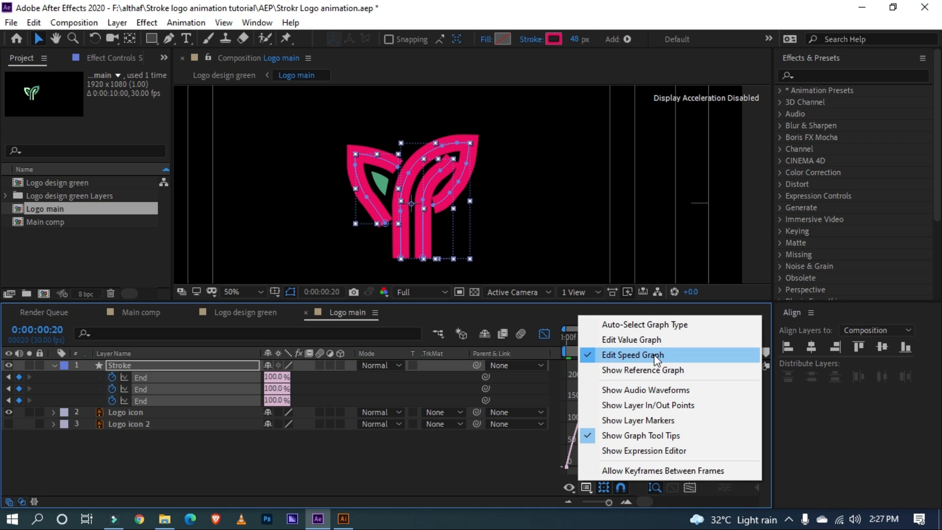
click(632, 354)
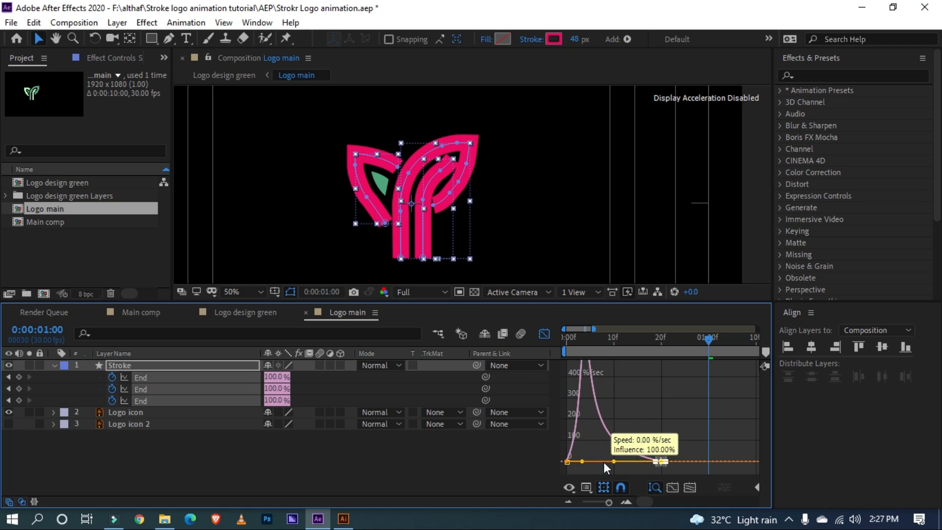
click(563, 337)
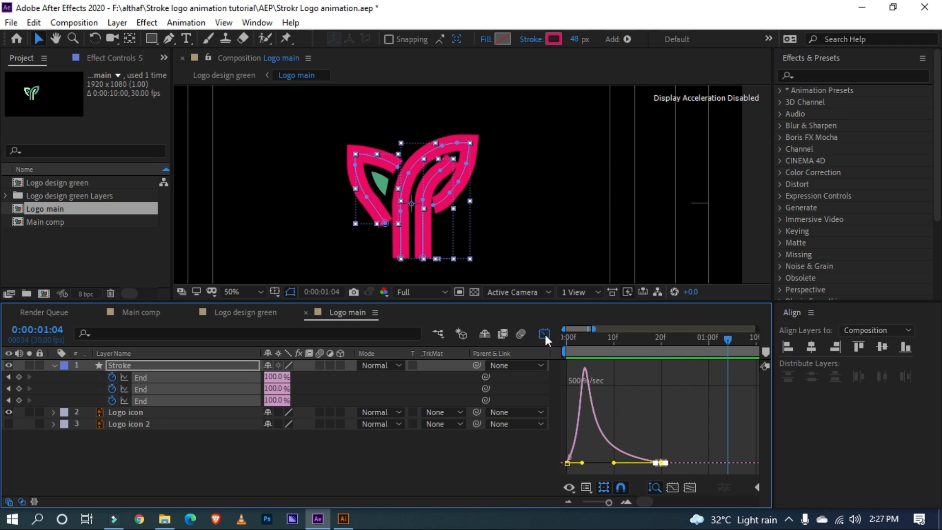
click(543, 333)
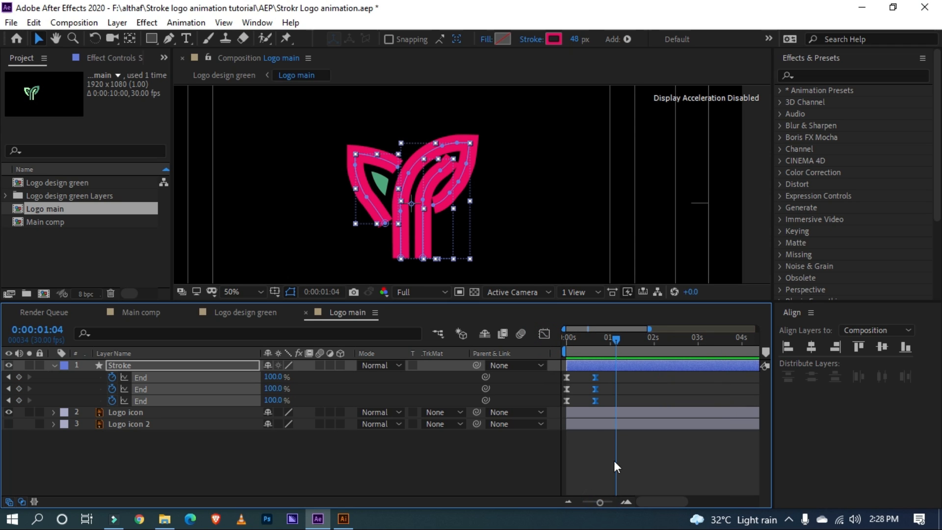
Shift the End 100% keyframes to around the one-second mark, slightly staggered
click(608, 337)
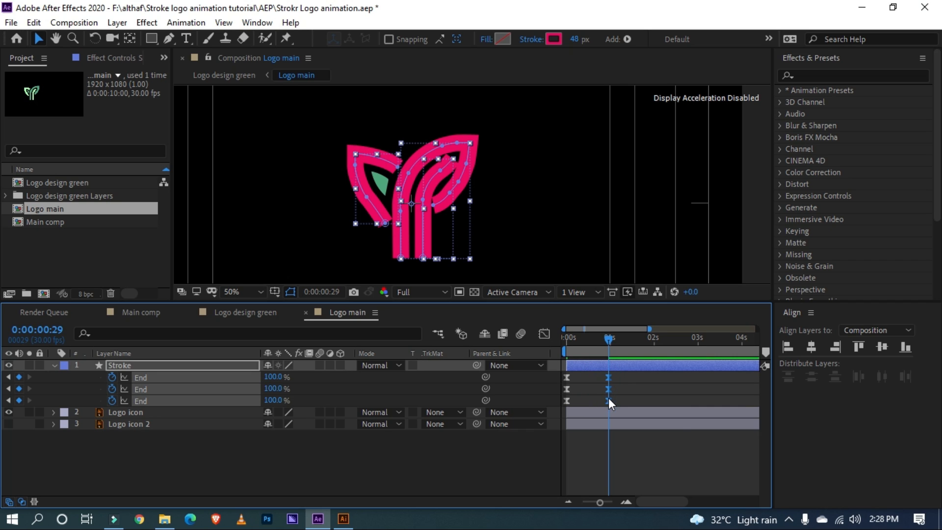
mouse_move(589, 343)
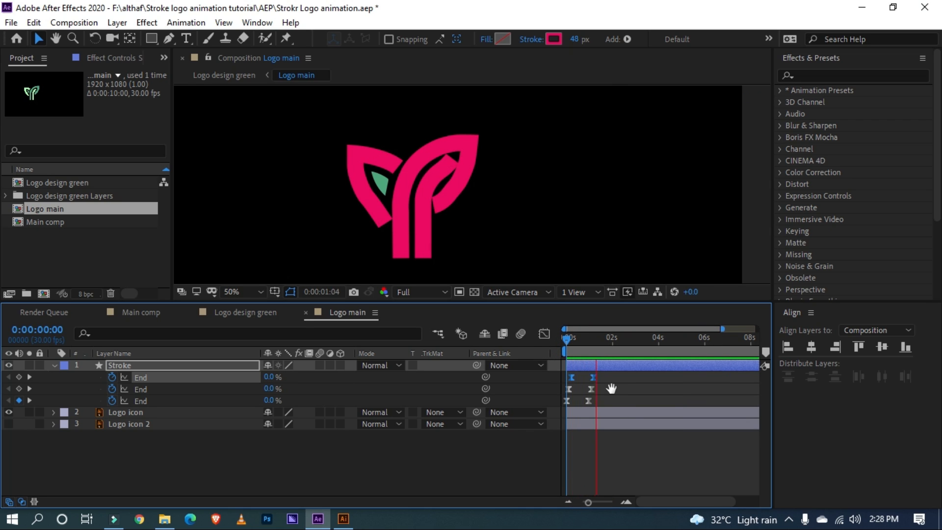
click(565, 336)
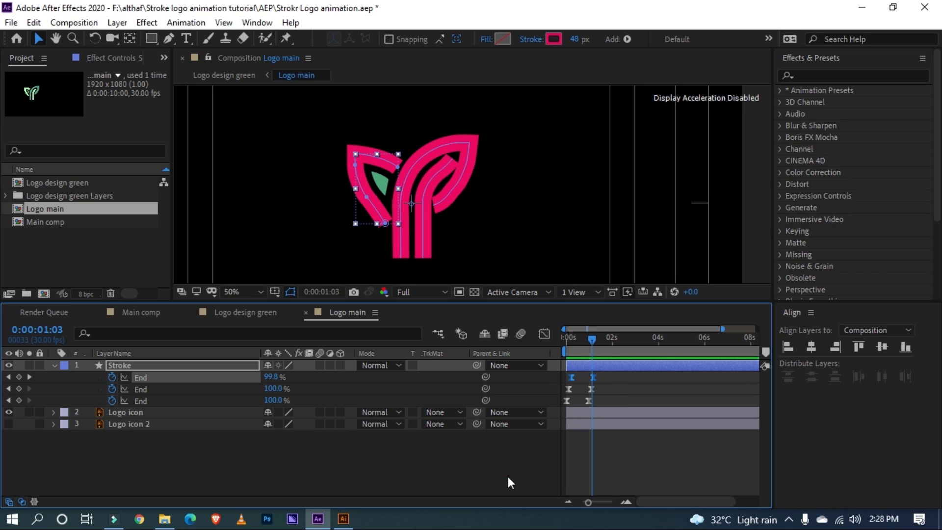
Set Logo icon's track matte to Alpha Matte 'Stroke', then deselect the layers
click(438, 412)
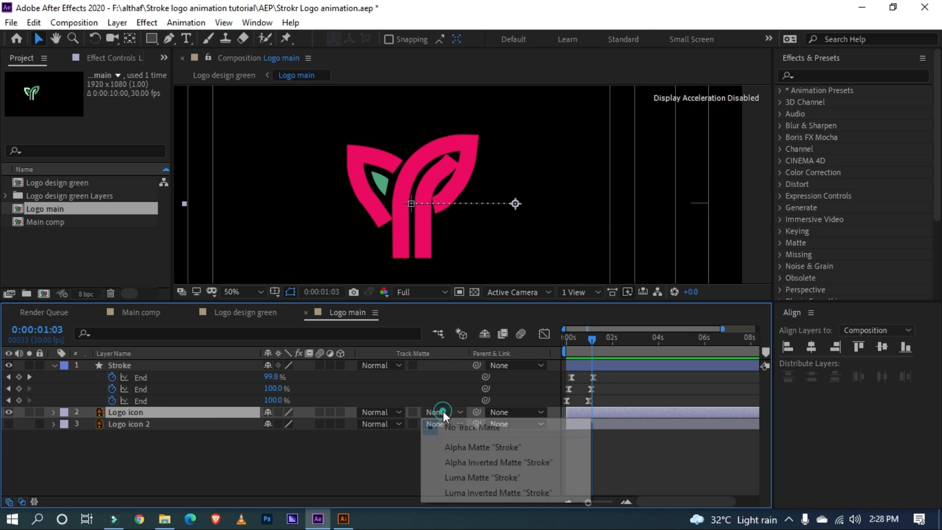
mouse_move(480, 447)
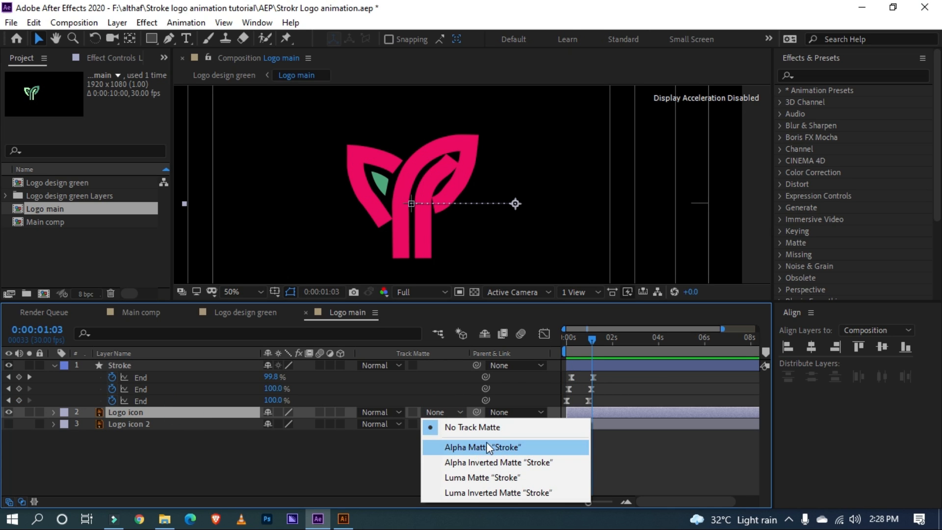
click(480, 447)
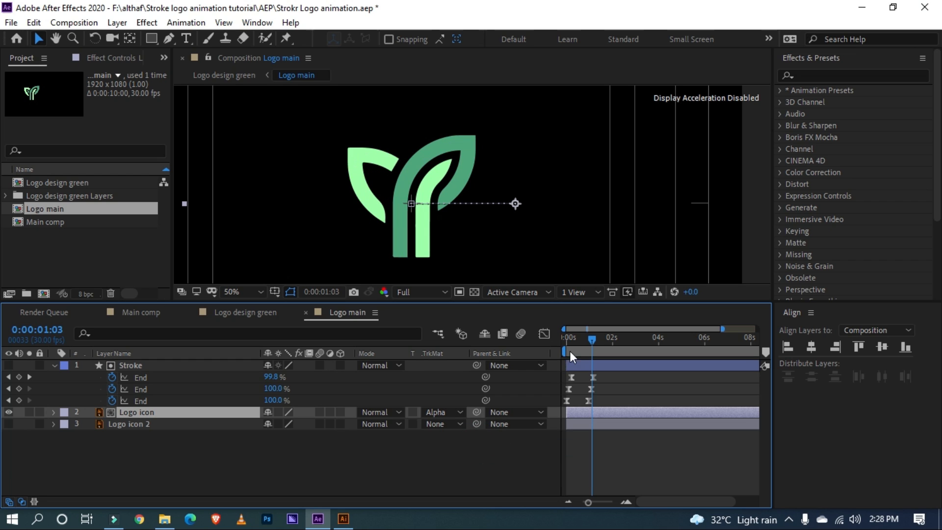
click(563, 337)
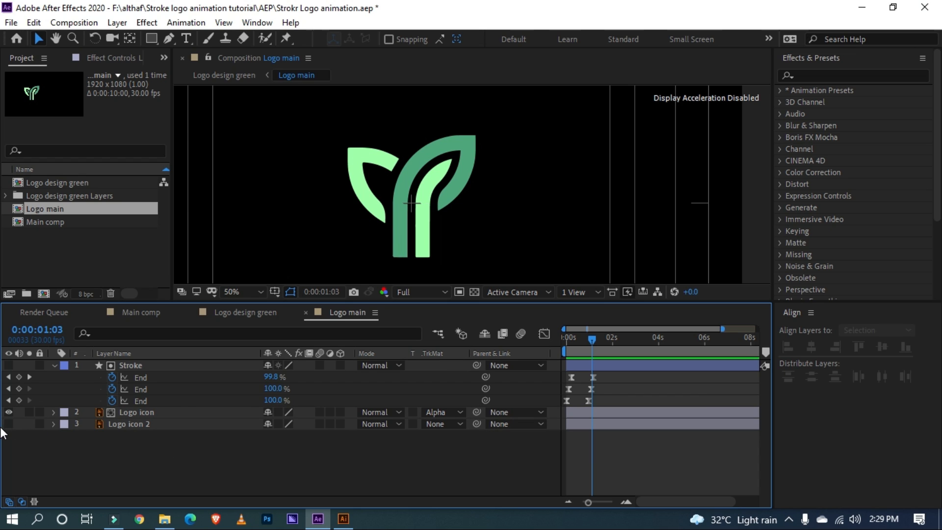
Keyframe Logo icon 2's Opacity from 0% to 100%, then collapse the layer properties
click(190, 423)
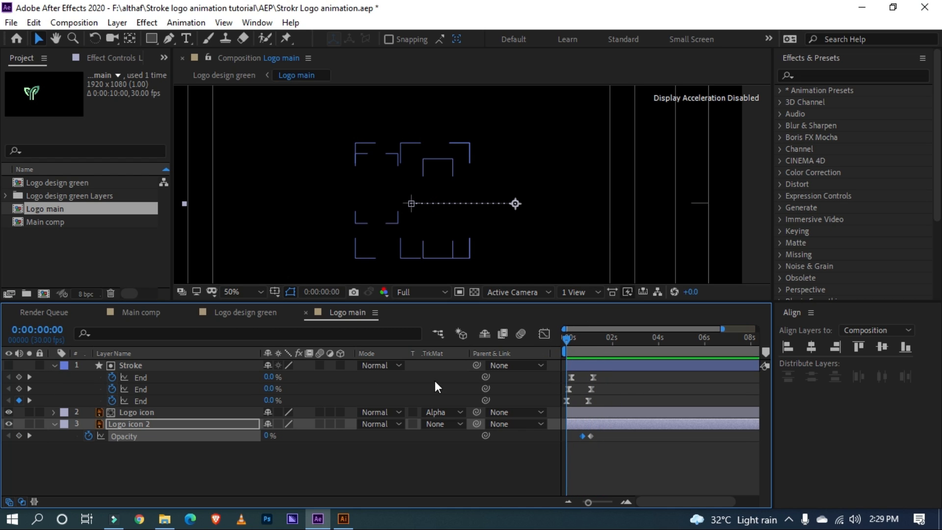
click(54, 423)
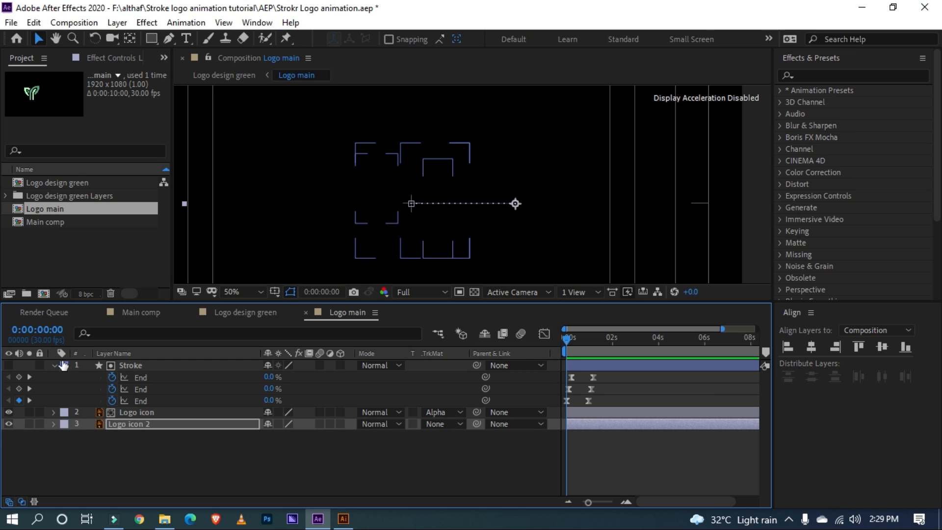
click(53, 365)
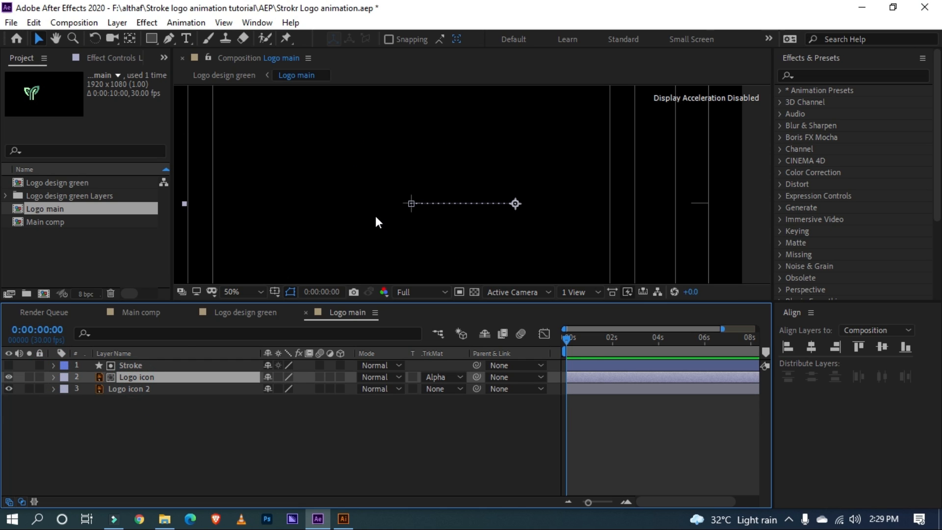
Set two Position keyframes on Logo icon just after one second, eased with high Graph Editor influence
click(579, 337)
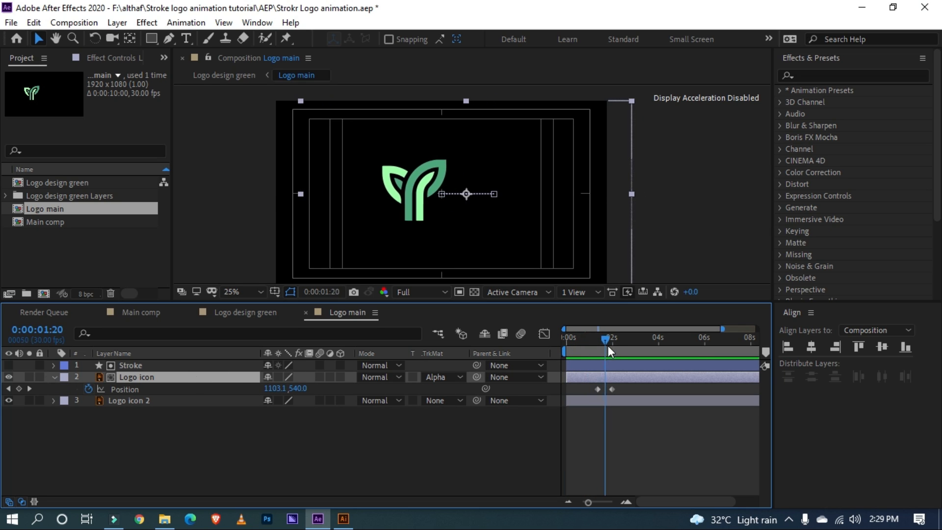
click(593, 337)
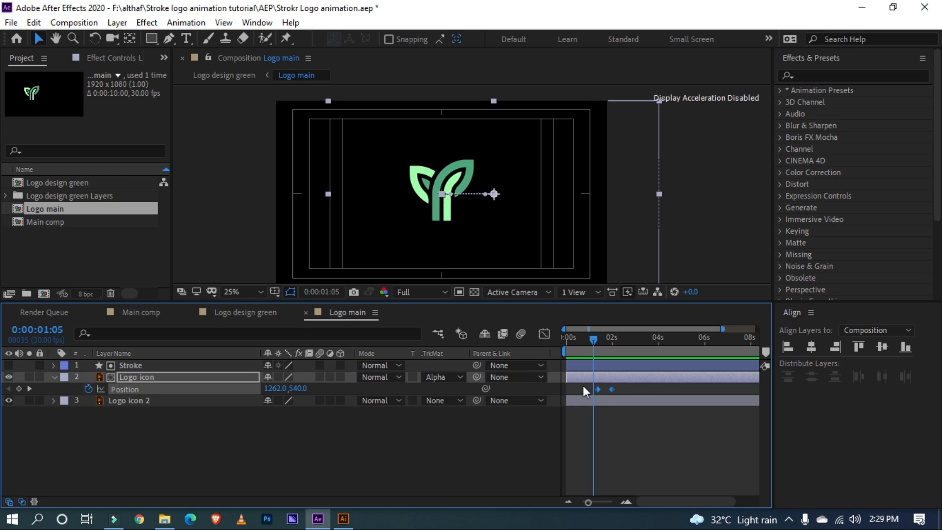
mouse_move(576, 350)
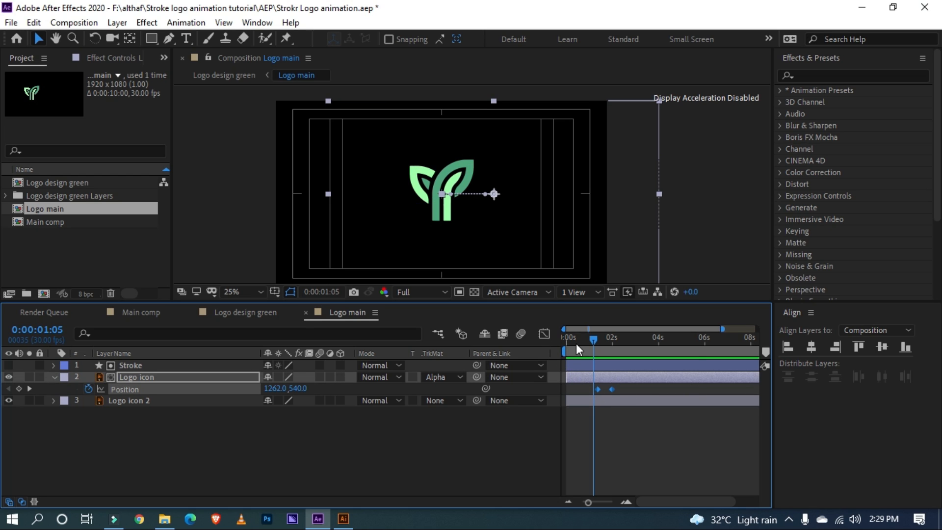
mouse_move(577, 350)
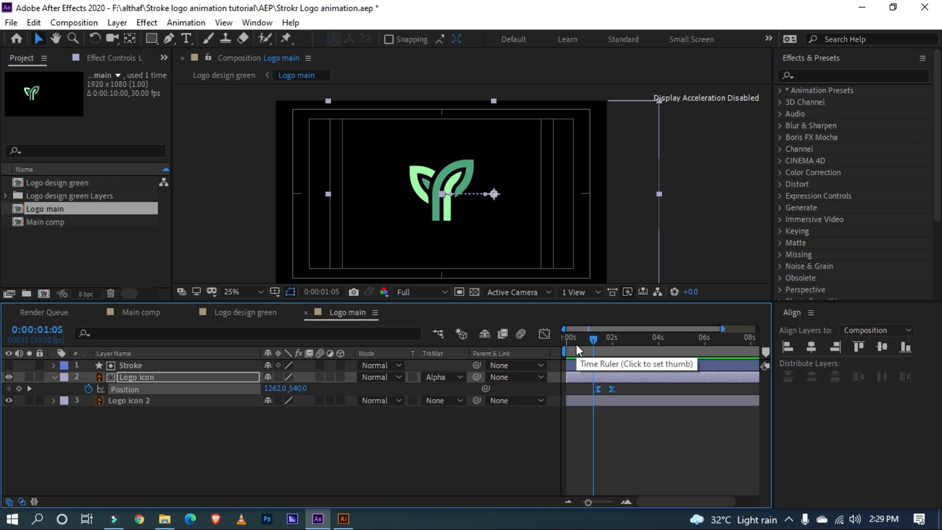
click(688, 486)
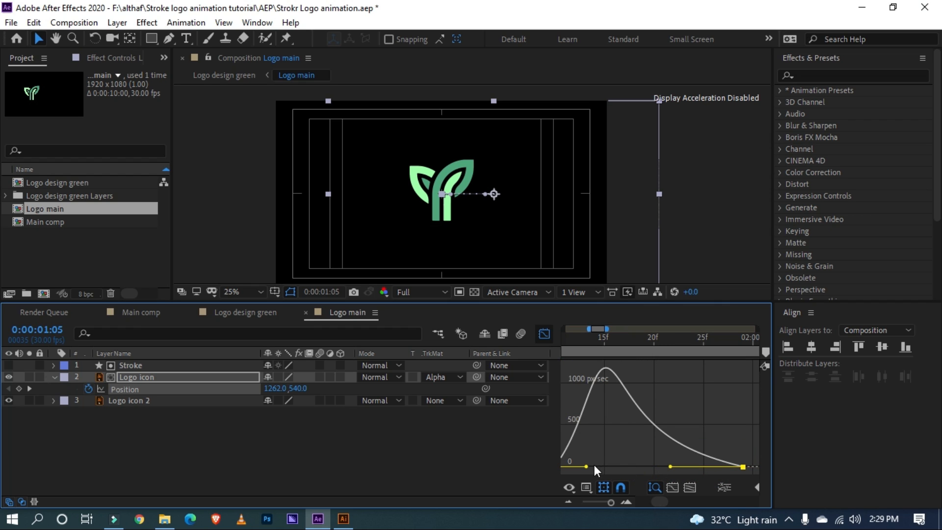
click(610, 502)
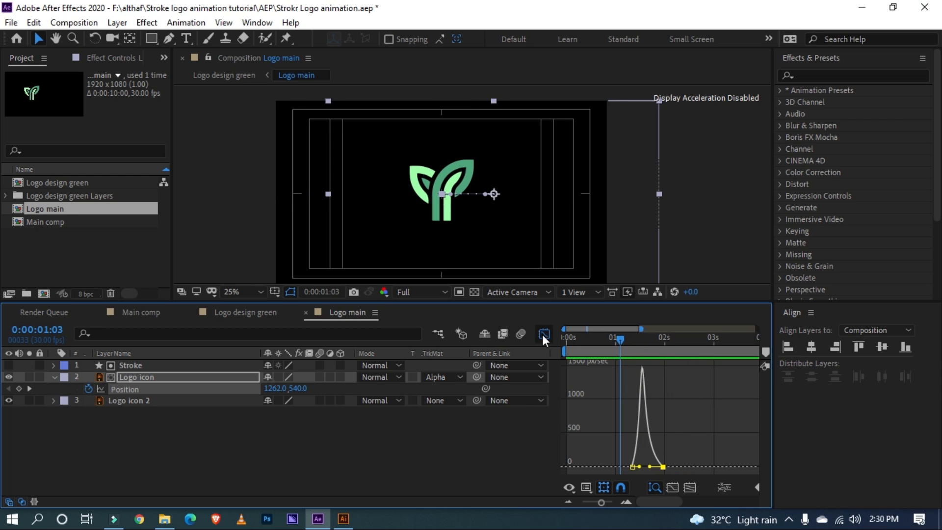
Copy Logo icon's eased Position keyframes onto Logo icon 2 and preview from the start
click(542, 334)
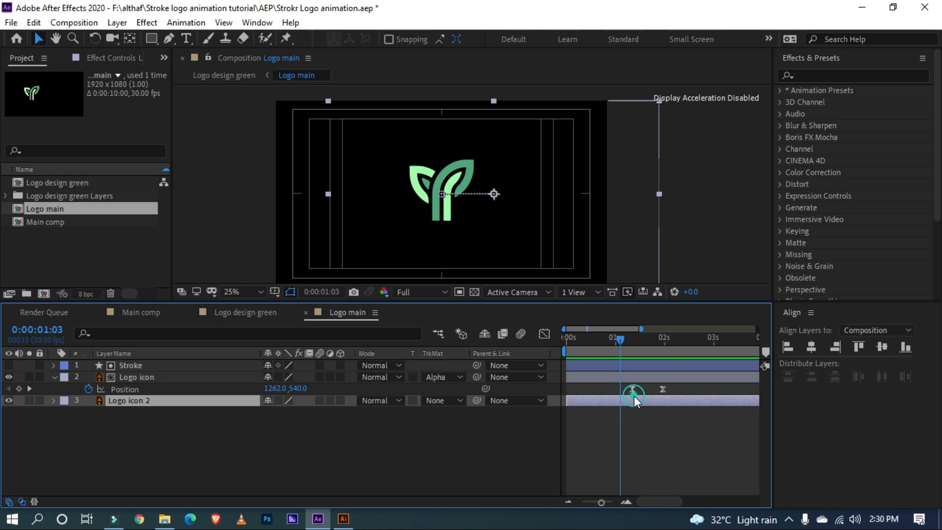
click(54, 400)
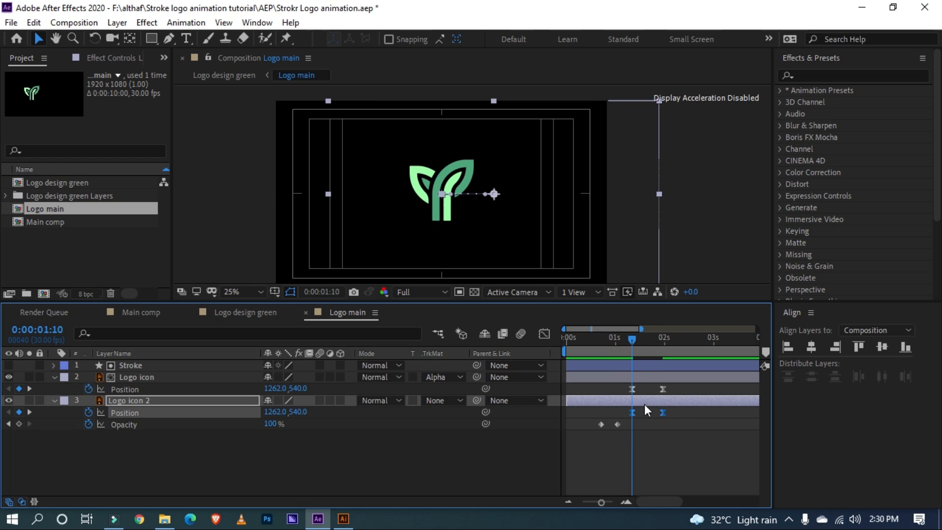
click(564, 337)
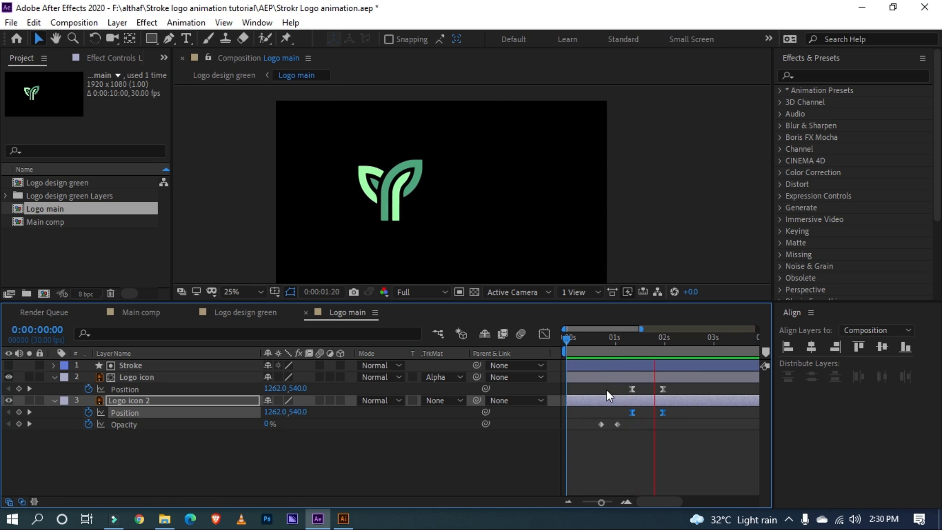
click(564, 337)
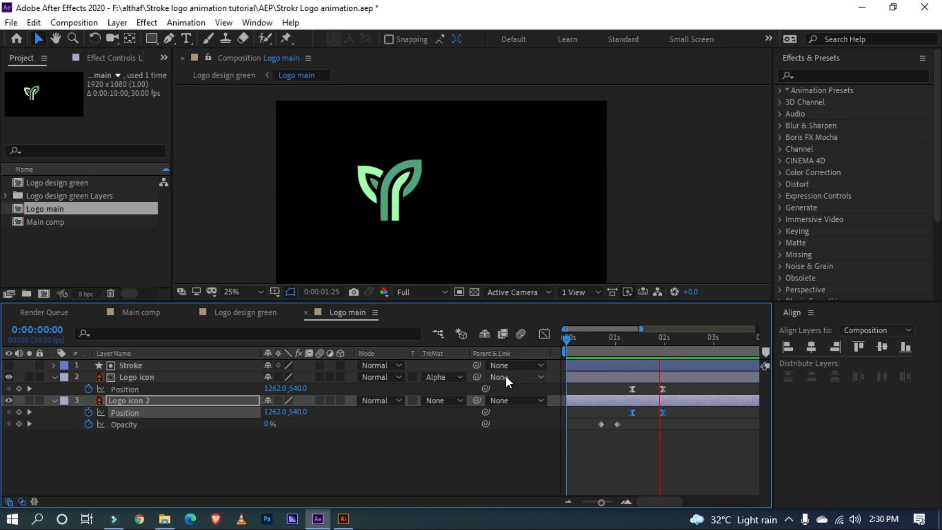
click(51, 379)
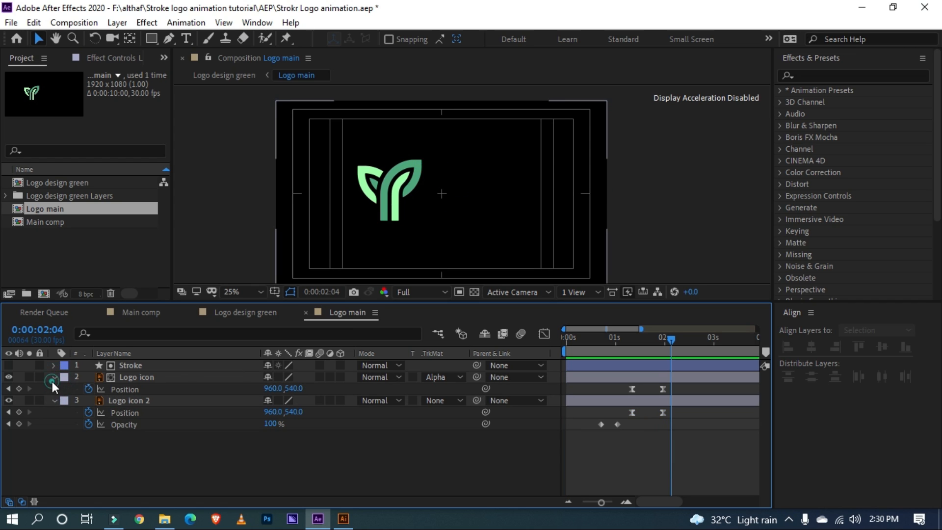
Pre-compose the Text layer into a new composition 'Text pre', moving all attributes
click(52, 379)
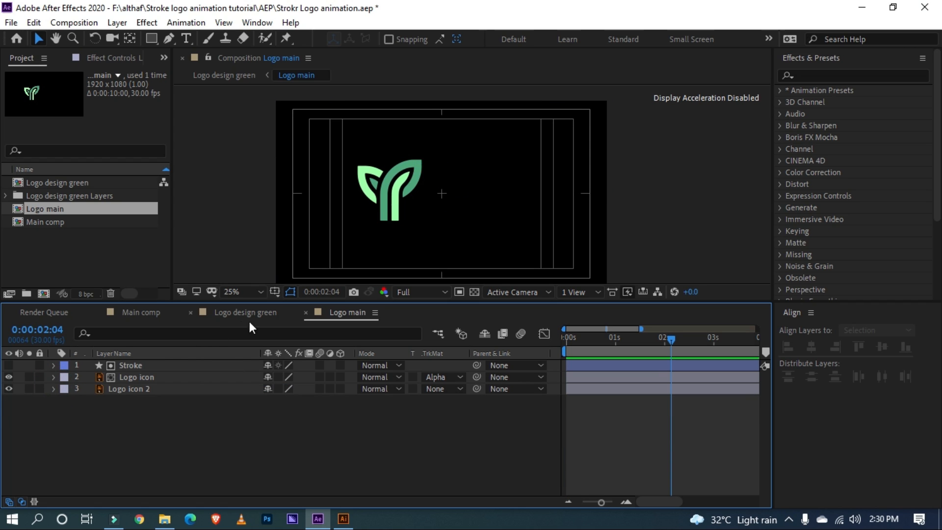
mouse_move(244, 316)
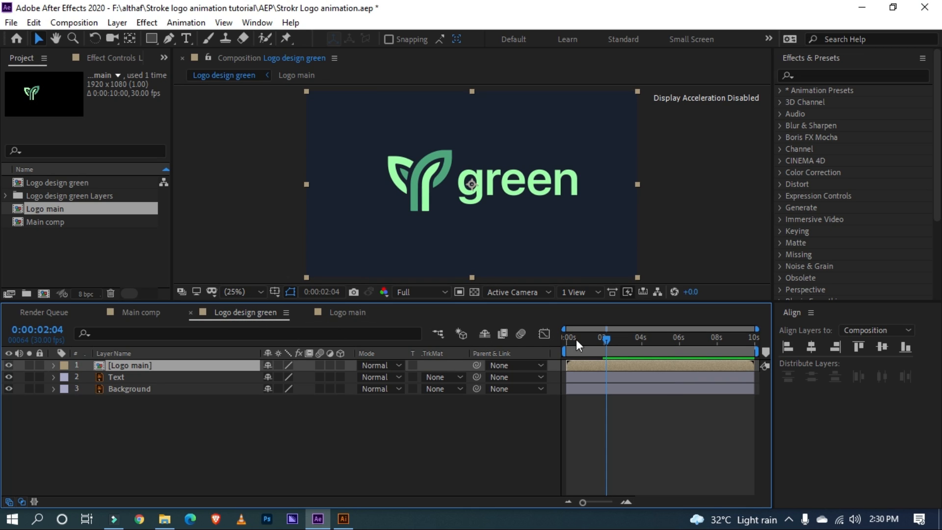
click(132, 377)
text(Text pre)
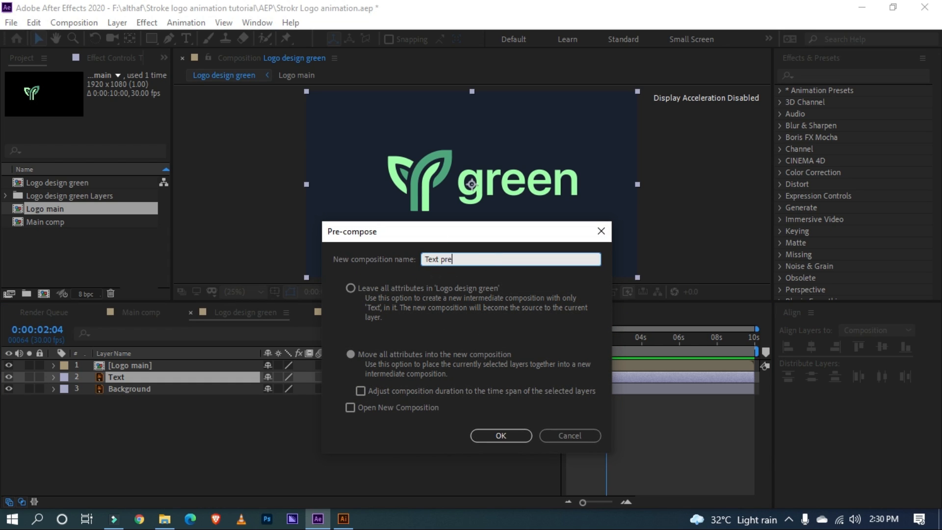
click(350, 354)
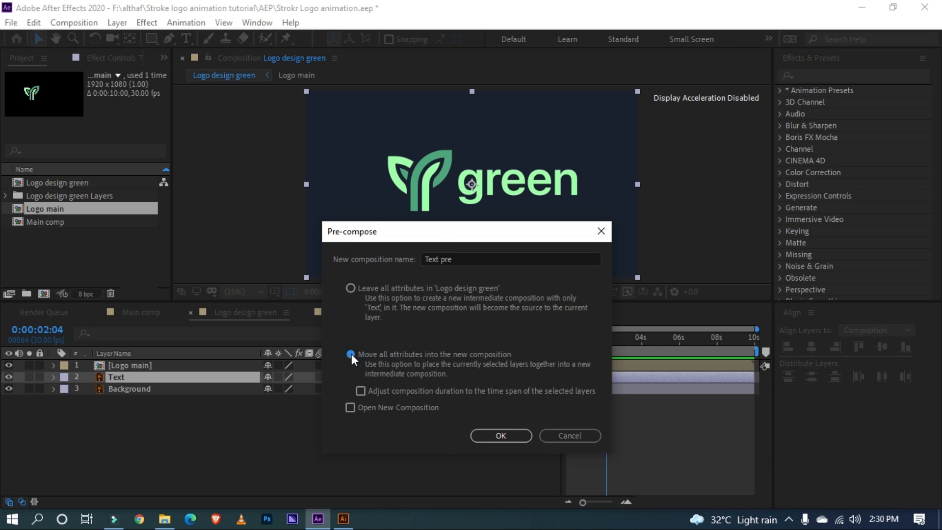
click(500, 436)
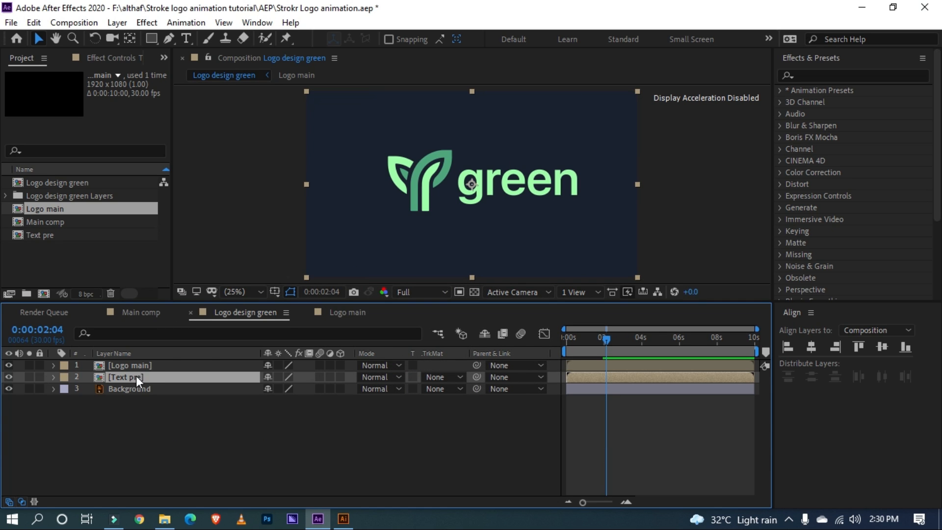
Inside Text pre, keyframe the Text layer sliding up into place near 2–3 seconds, eased
double_click(125, 376)
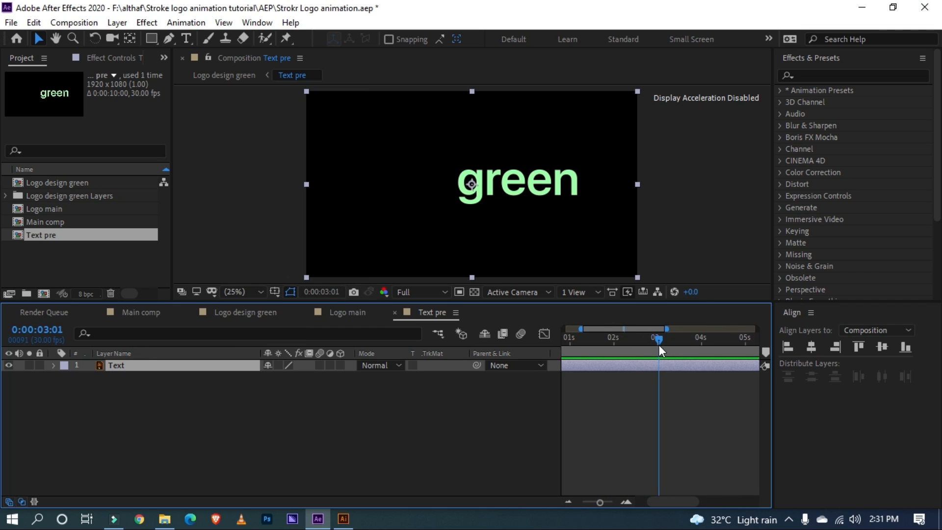
click(54, 365)
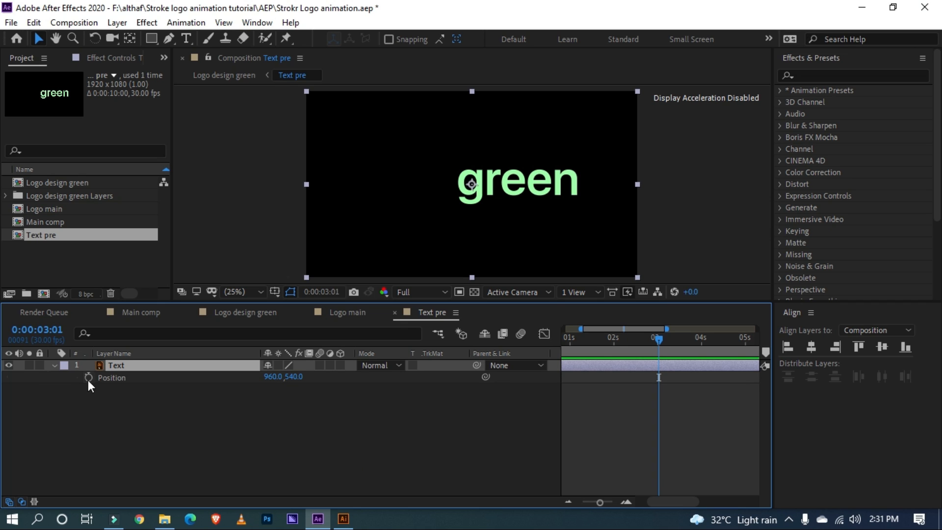
click(89, 378)
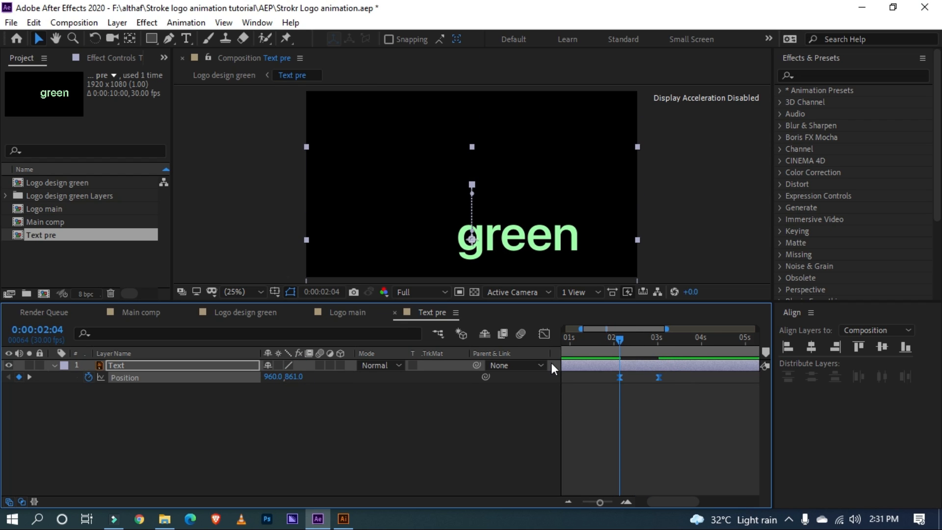
click(542, 334)
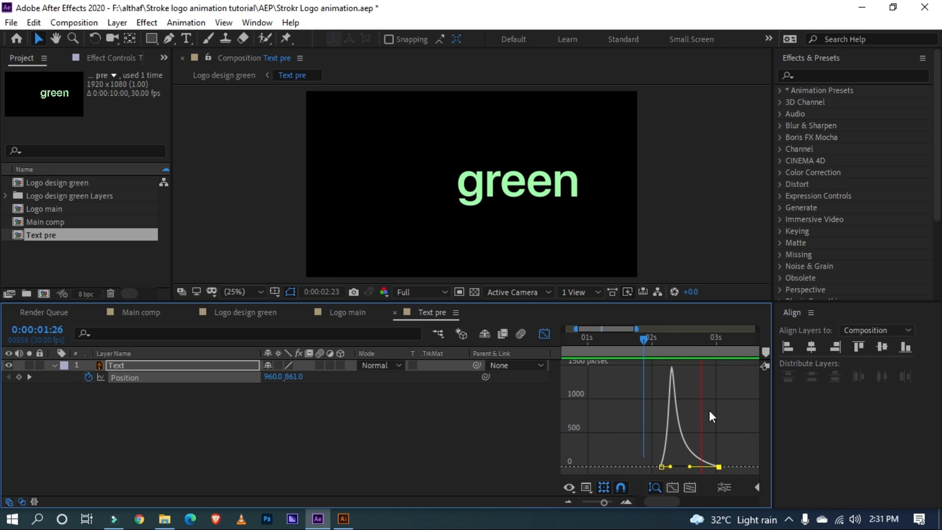
click(546, 332)
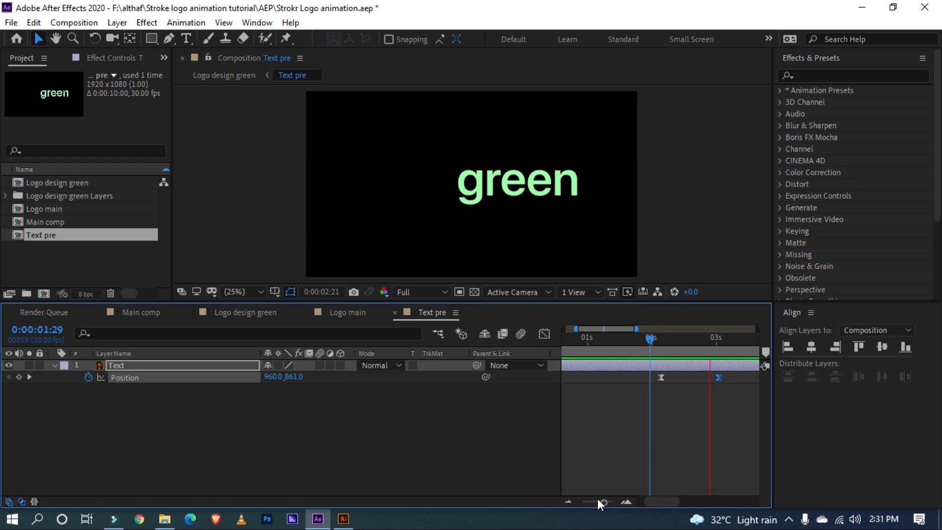
click(598, 501)
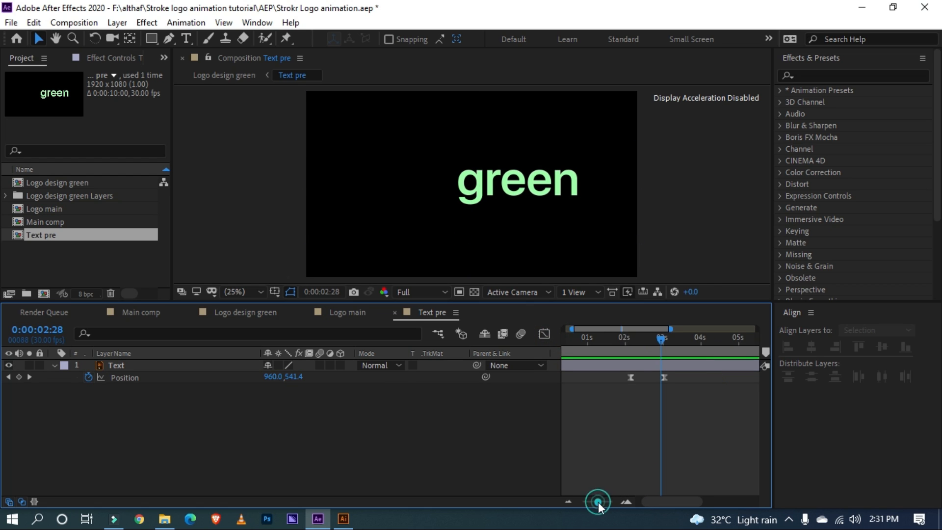
click(597, 502)
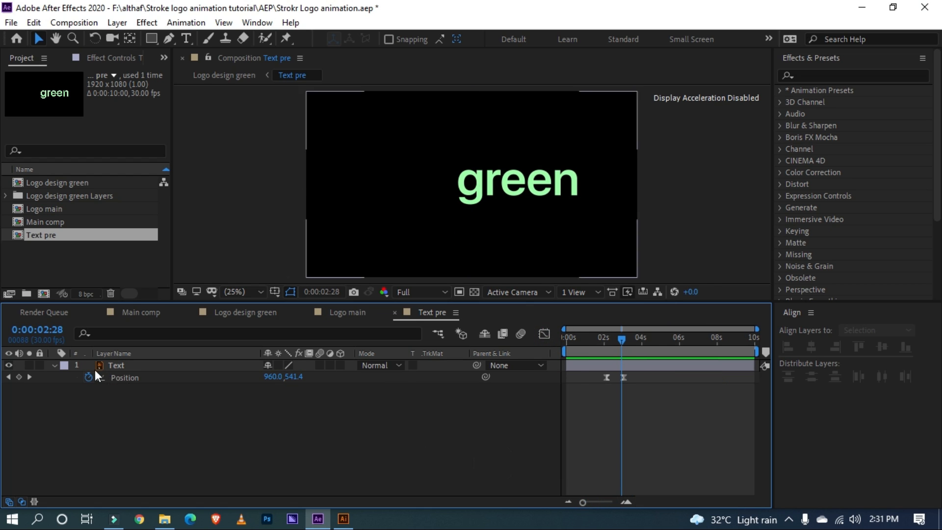
Duplicate the Text layer four times and rename the layers G, R, E, E and N
click(116, 365)
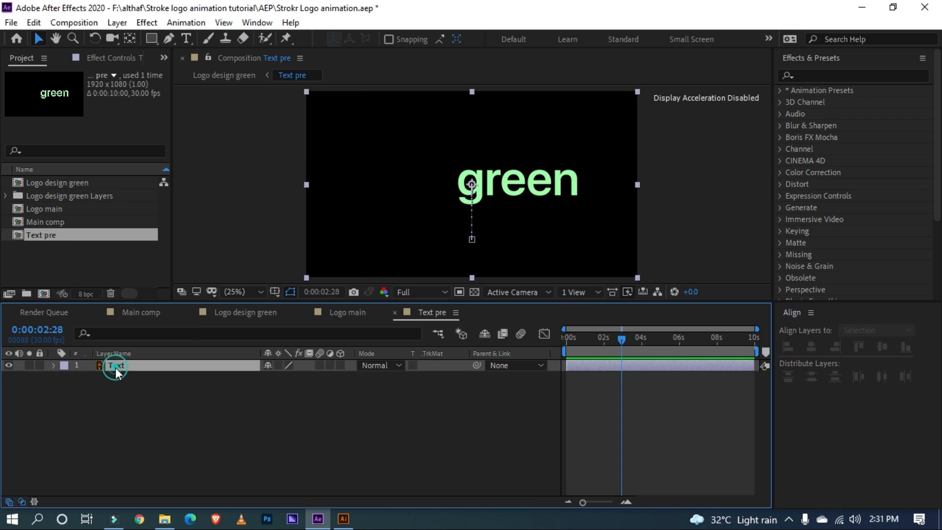
click(875, 329)
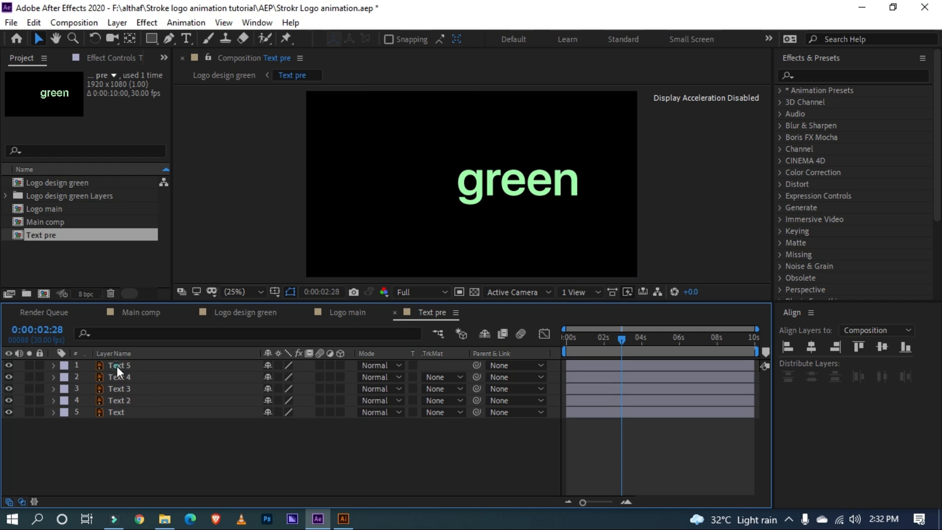
click(120, 365)
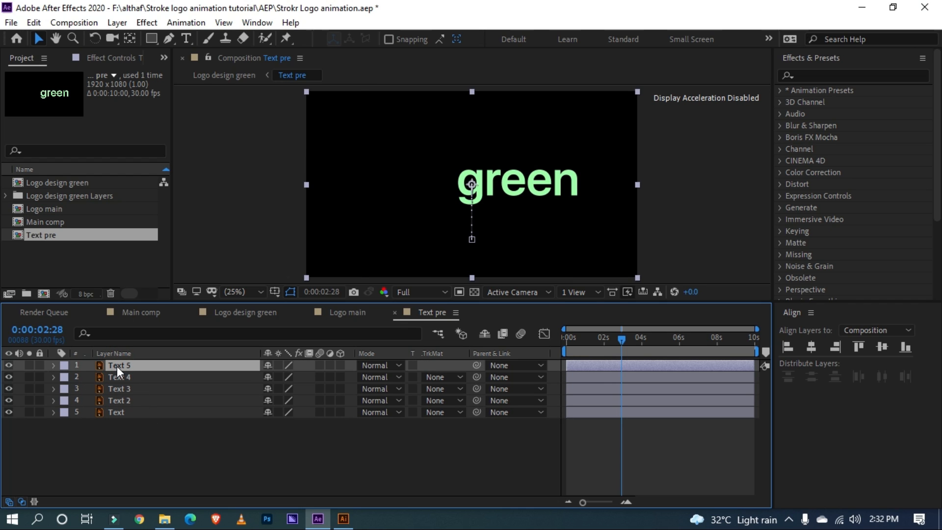
double_click(119, 365)
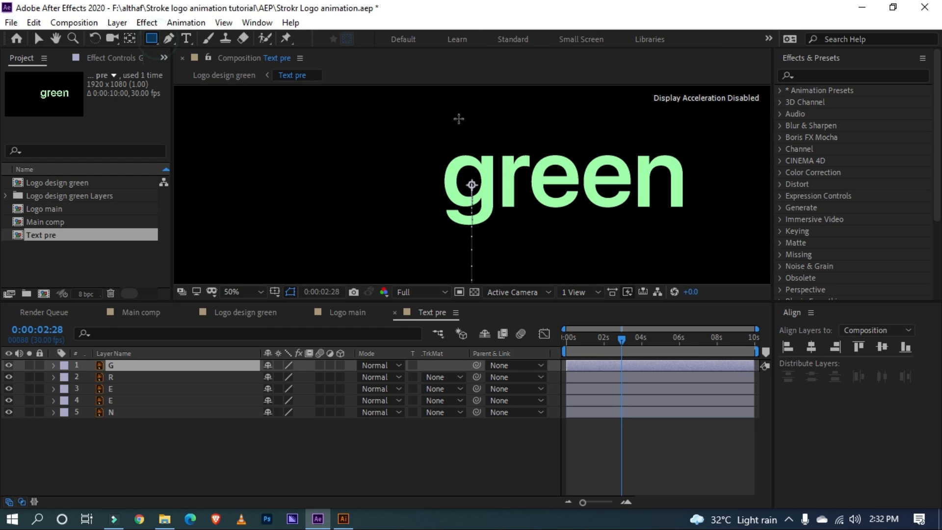
Mask the G layer to show only the letter g, then unhide the R layer
click(53, 364)
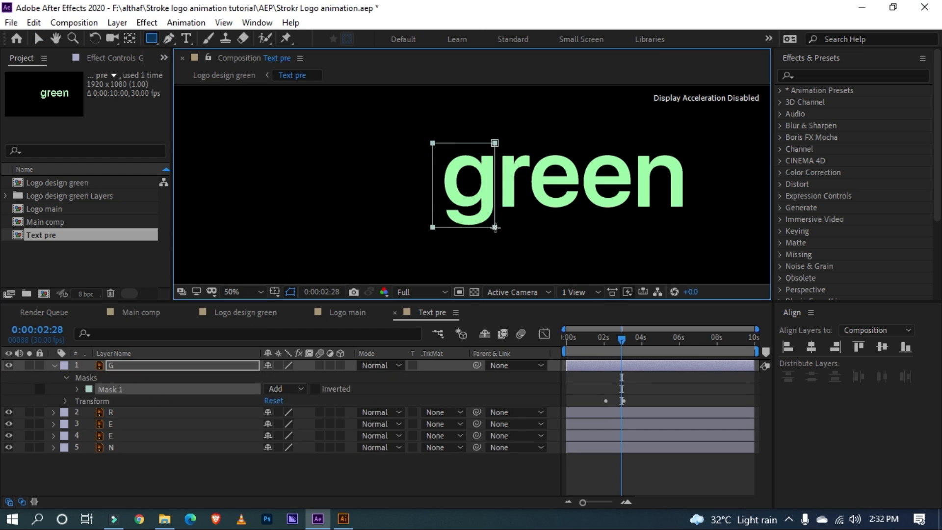
click(233, 294)
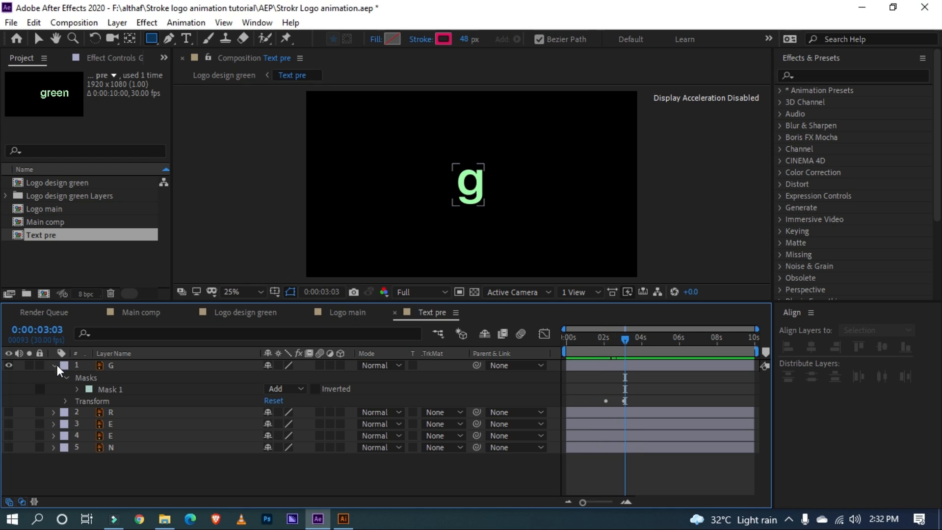
click(54, 365)
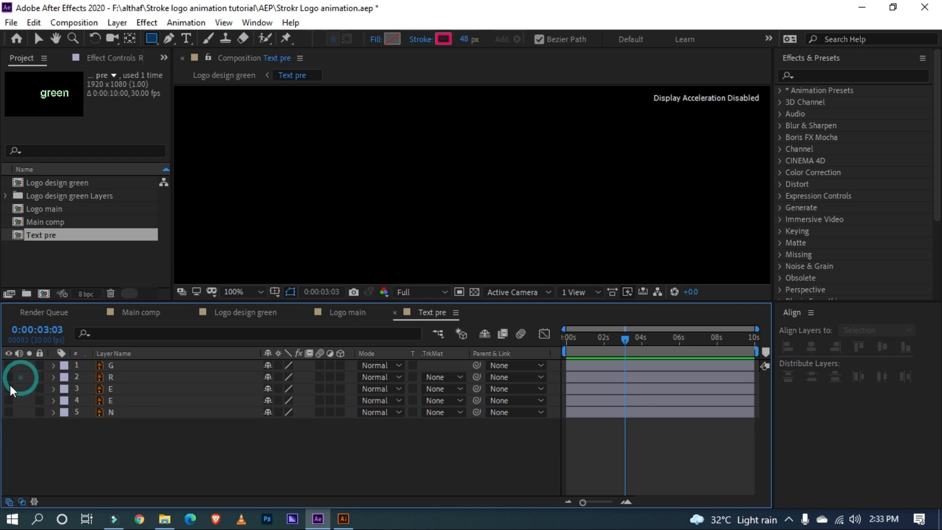
click(110, 400)
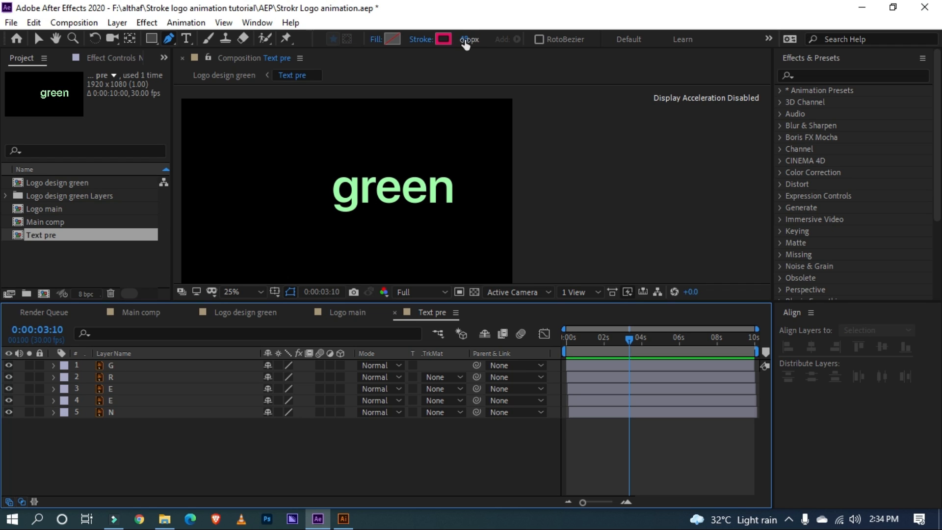
Pick a red fill colour and draw a rectangle shape over the word green
click(471, 39)
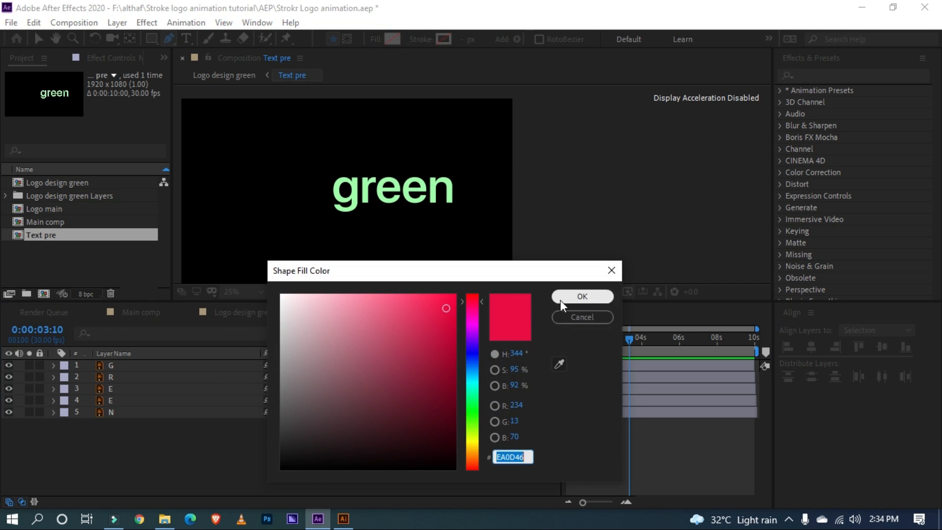
click(581, 296)
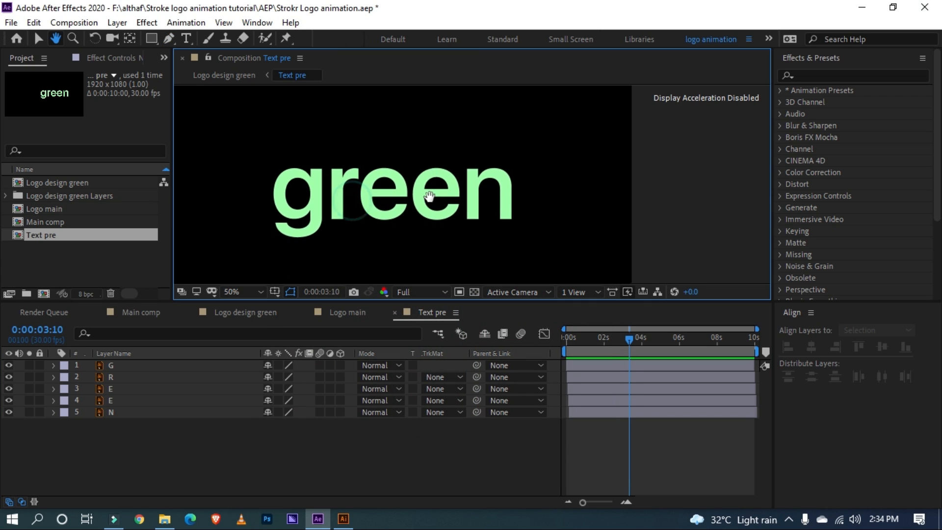
click(151, 38)
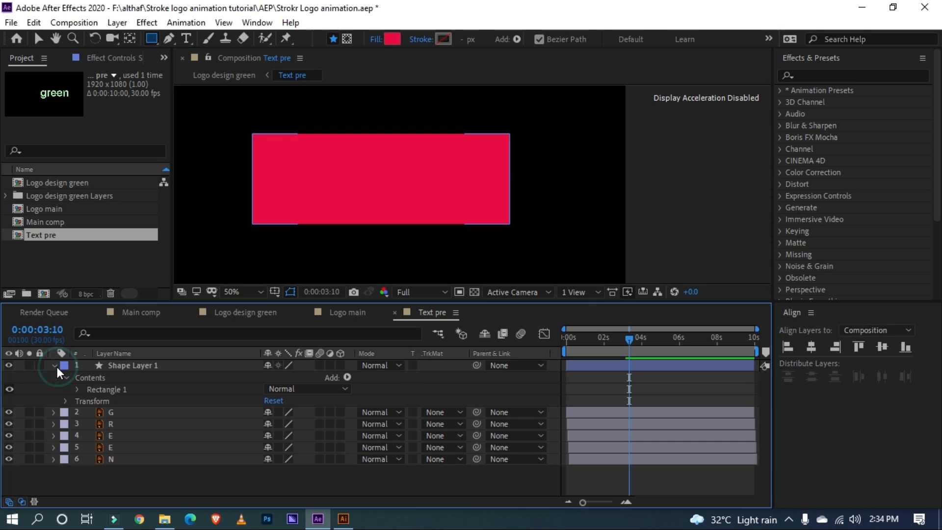
Set the rectangle shape layer's blending Mode to Stencil Alpha
click(54, 365)
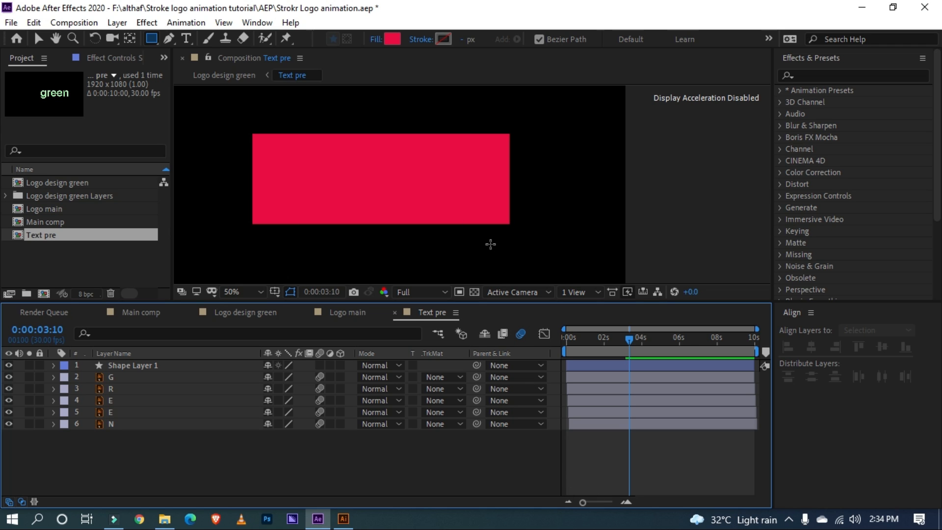
click(133, 364)
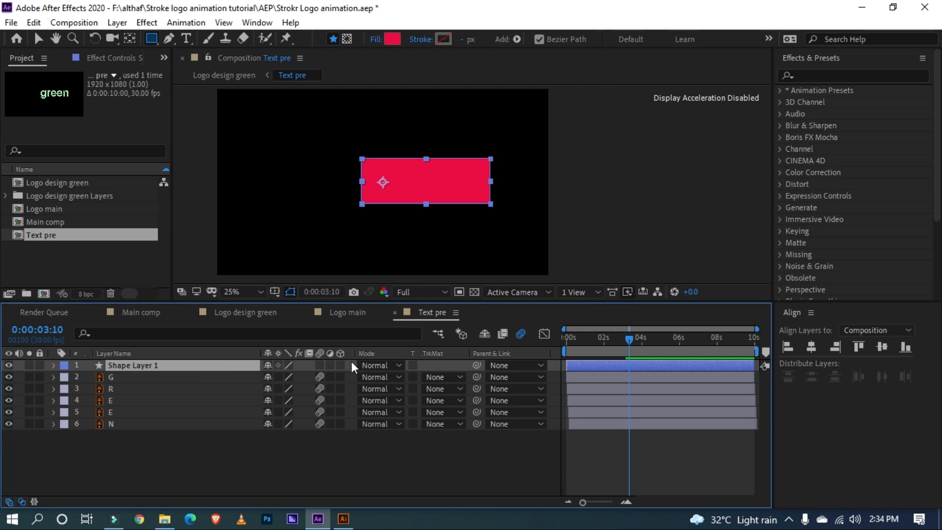
click(378, 365)
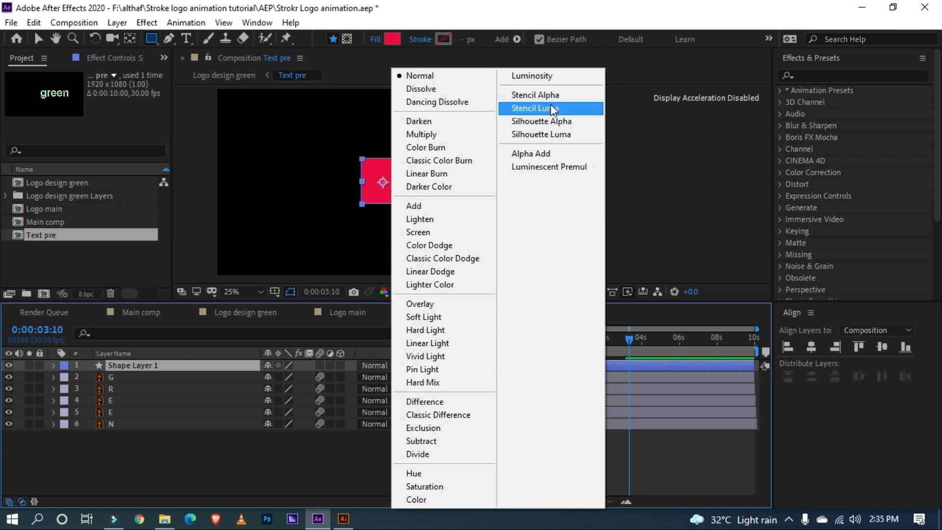
click(538, 108)
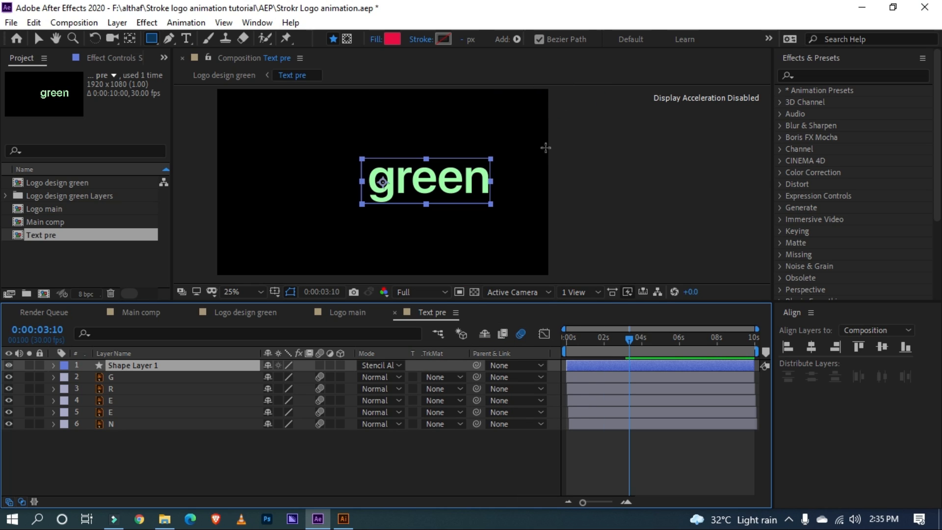
mouse_move(486, 168)
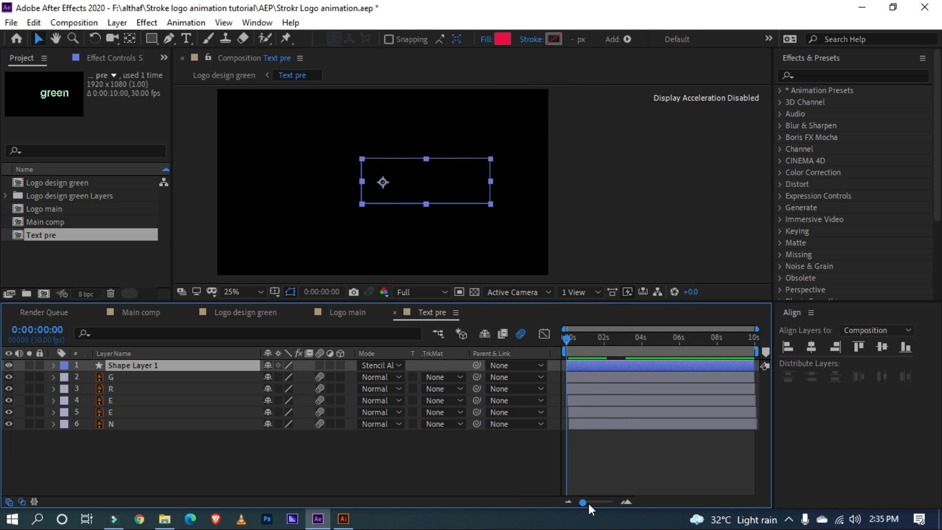
Open Logo design green and duplicate the Logo main layer twice with Ctrl+D
click(619, 369)
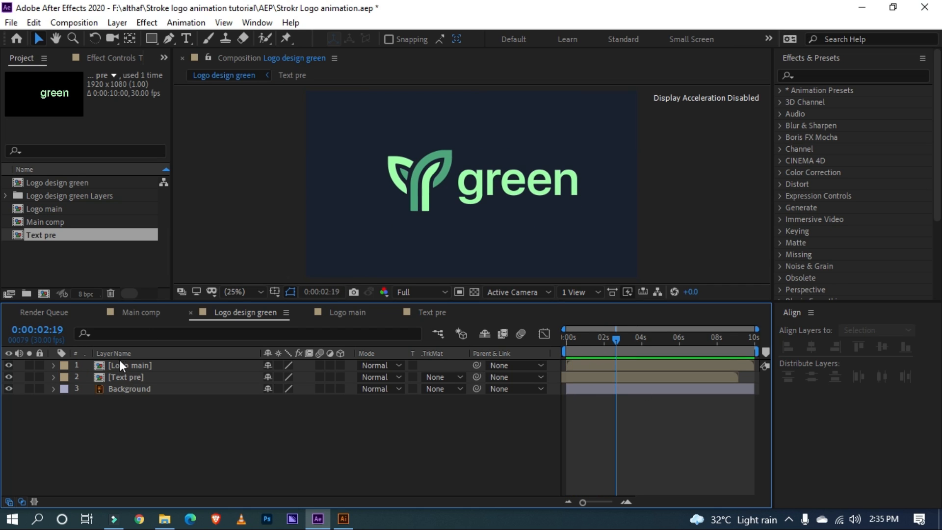
click(128, 365)
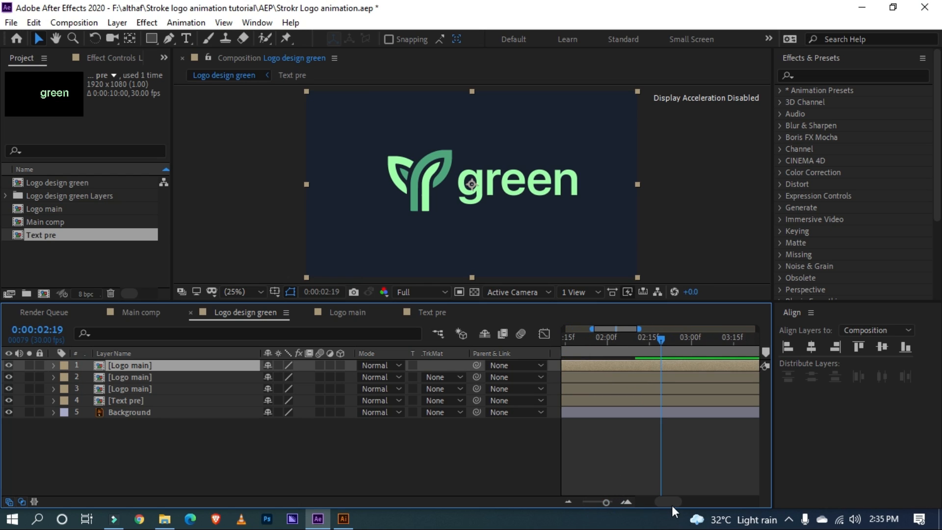
Apply the Fill effect to two Logo main copies, set green and white colours, and rewind
text(fill)
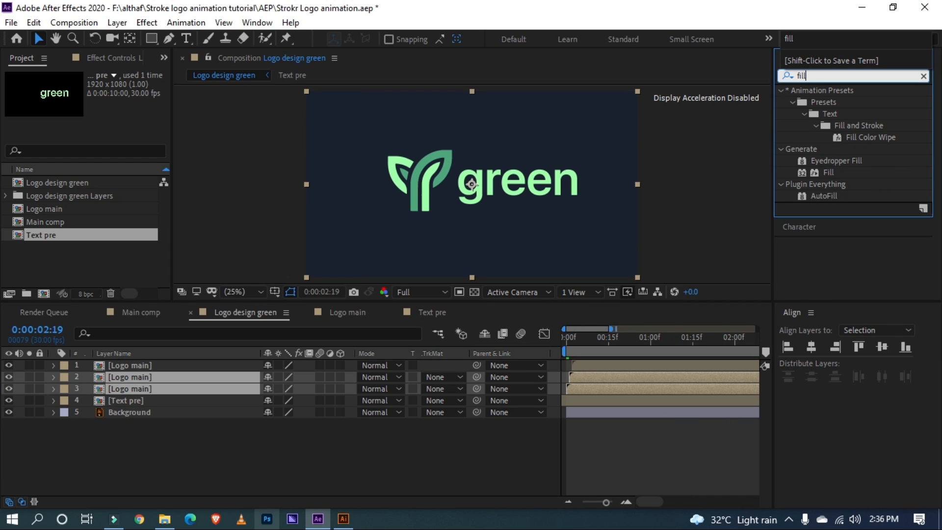
mouse_move(841, 168)
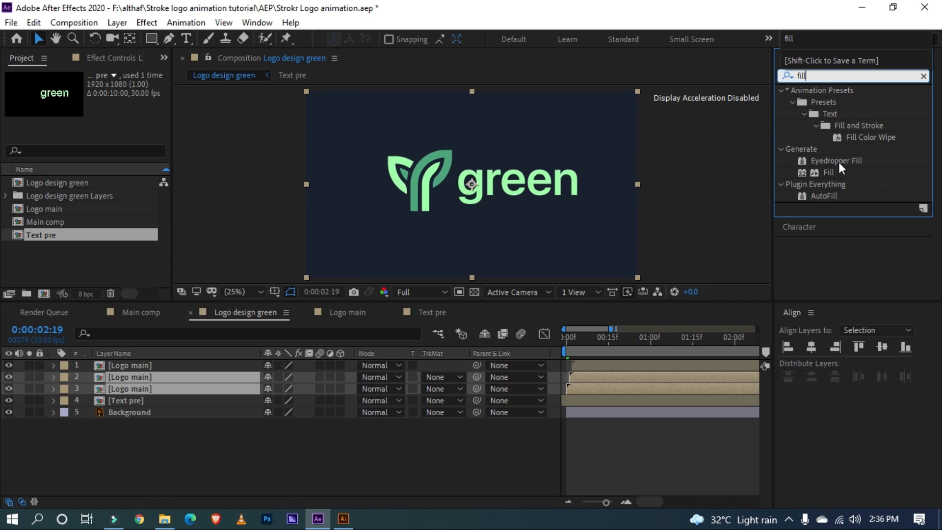
double_click(828, 172)
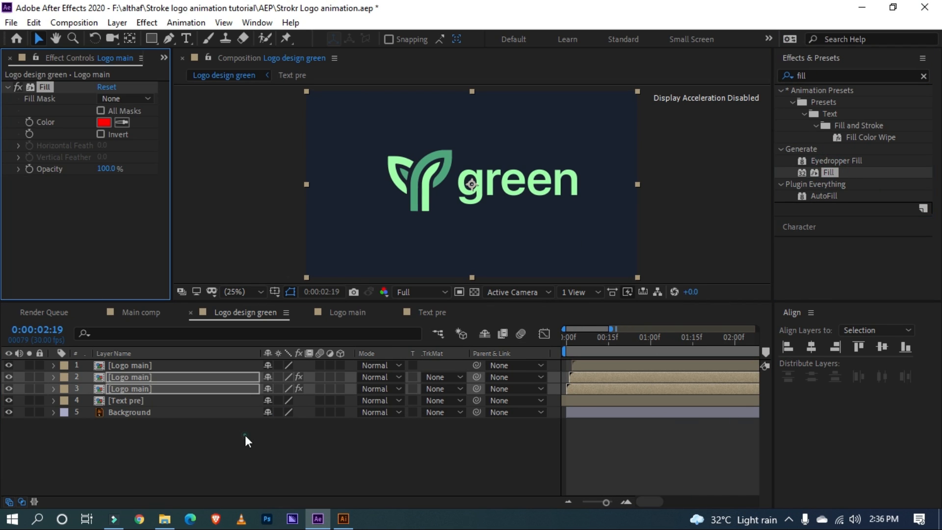
click(104, 122)
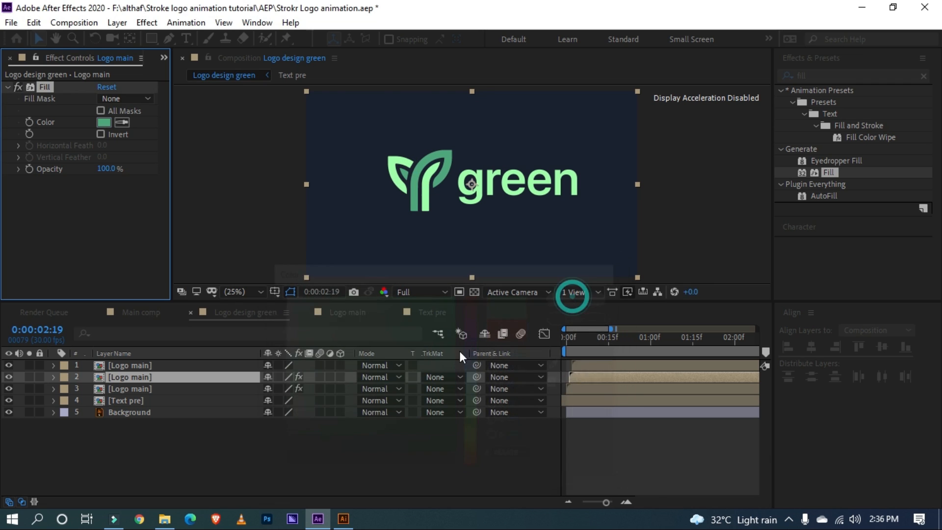
click(104, 122)
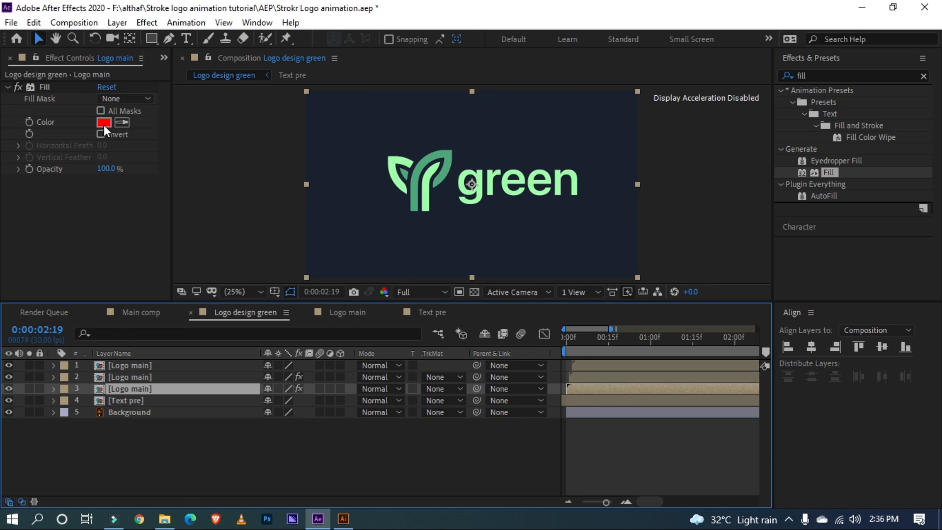
click(104, 122)
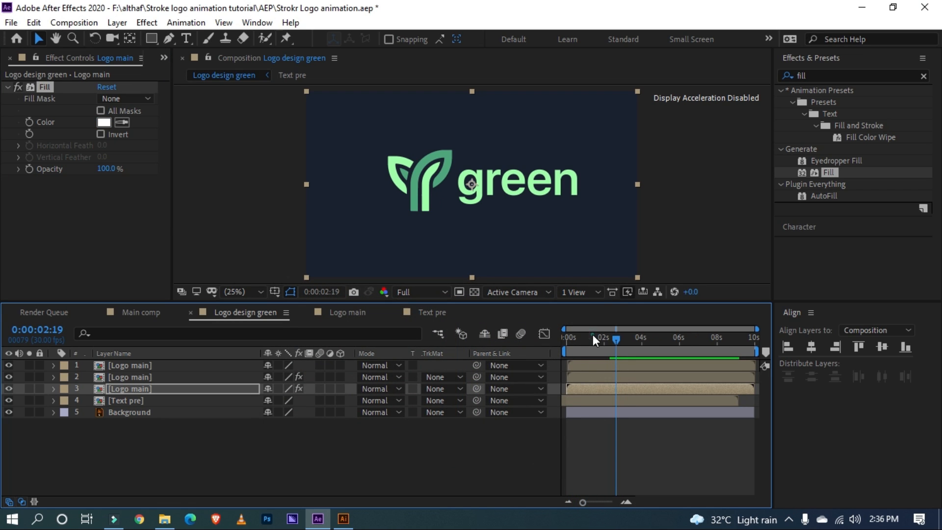
click(565, 337)
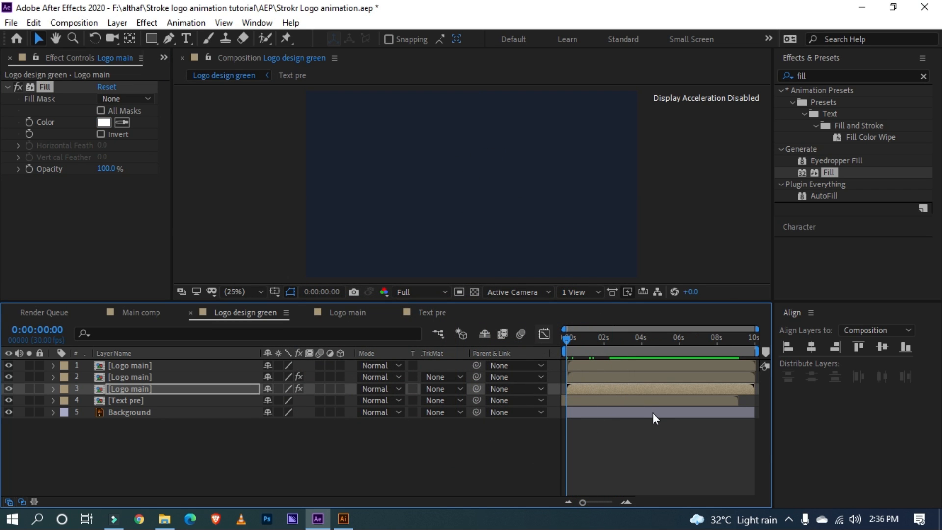